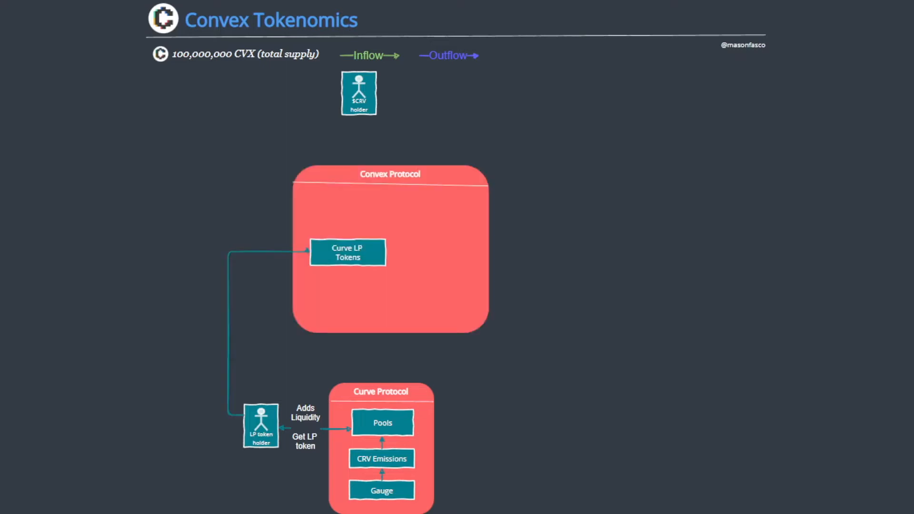
{"action": "mouse_move", "coordinate": [633, 246]}
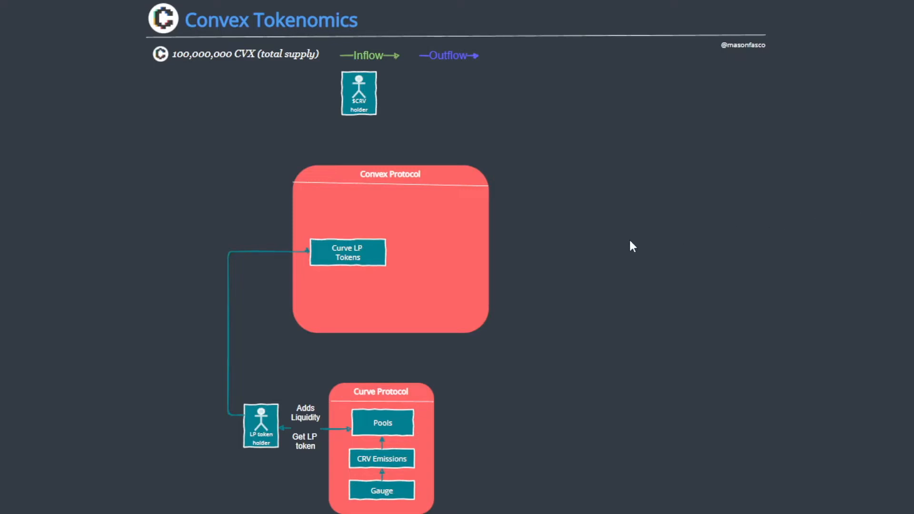
{"action": "mouse_move", "coordinate": [562, 205]}
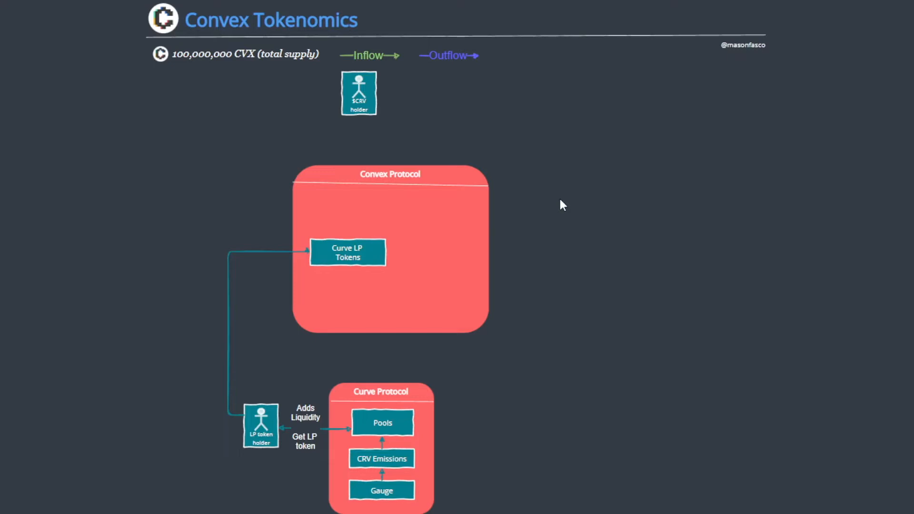
{"action": "mouse_move", "coordinate": [548, 210]}
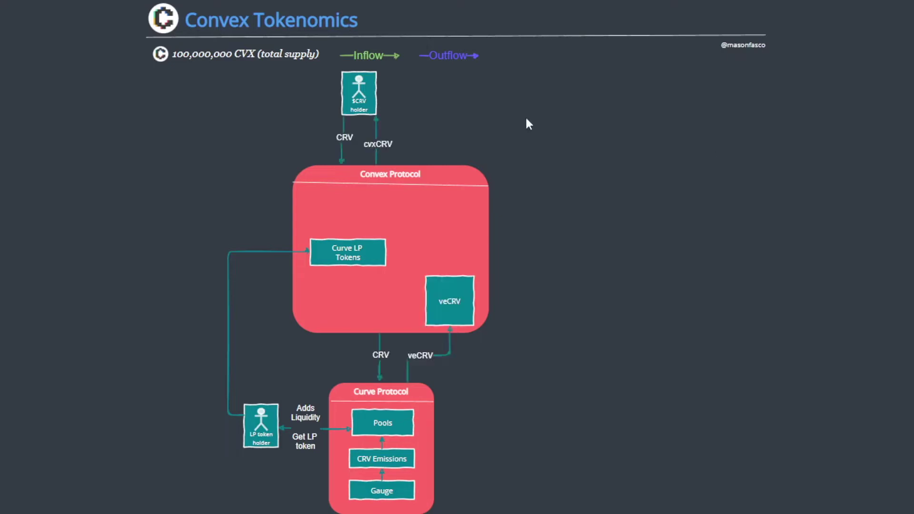
{"action": "mouse_move", "coordinate": [401, 96]}
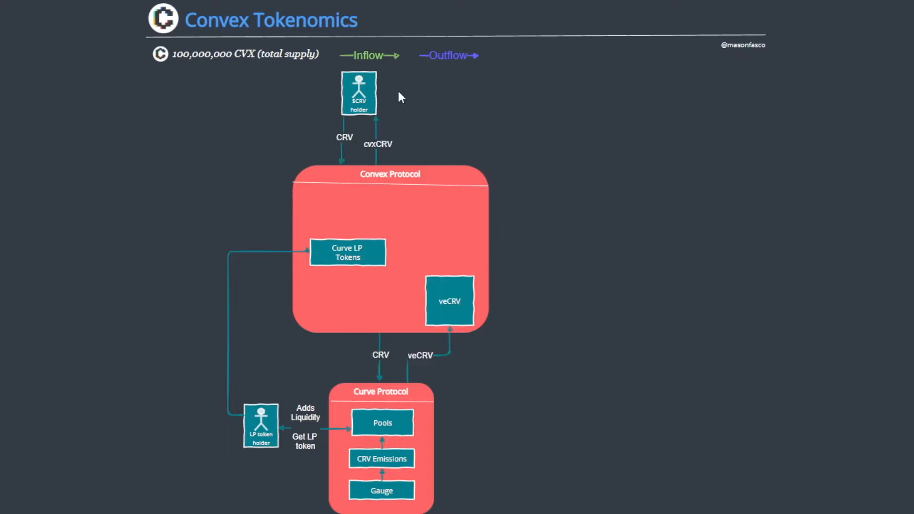
{"action": "mouse_move", "coordinate": [291, 103]}
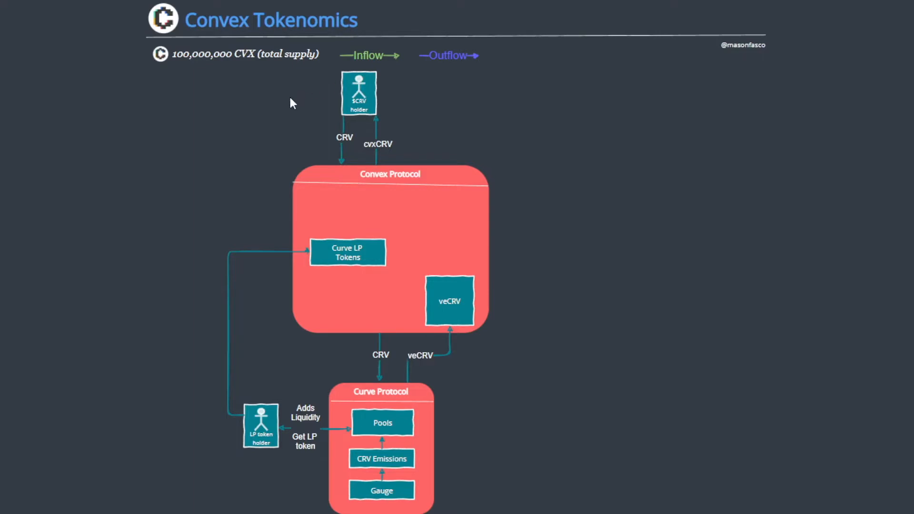
{"action": "mouse_move", "coordinate": [284, 123]}
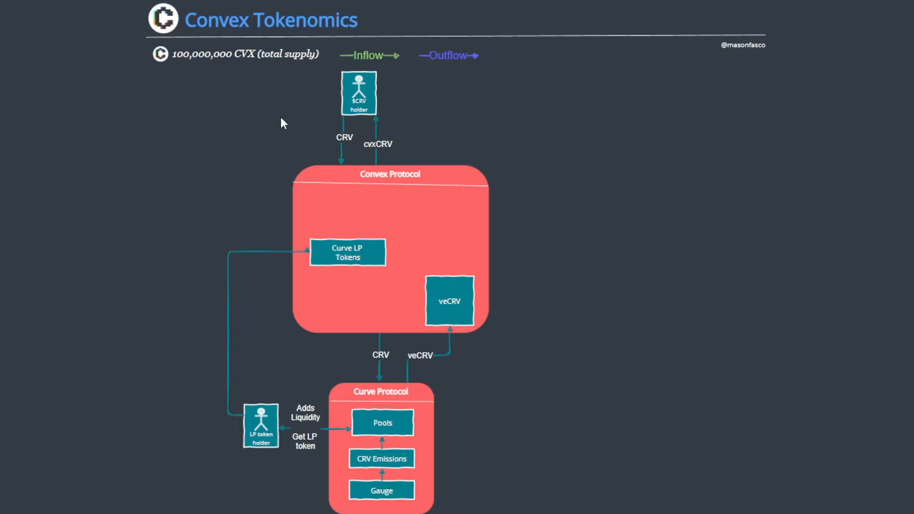
{"action": "mouse_move", "coordinate": [286, 116]}
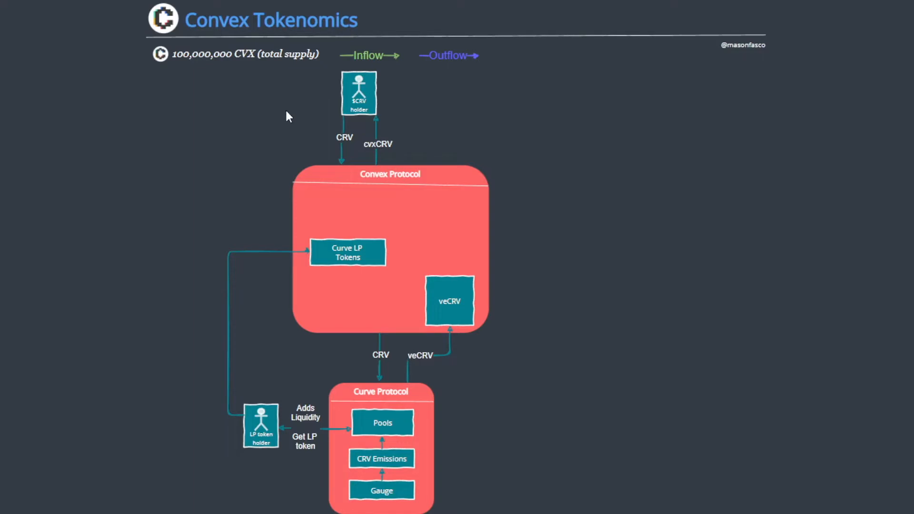
{"action": "mouse_move", "coordinate": [253, 134]}
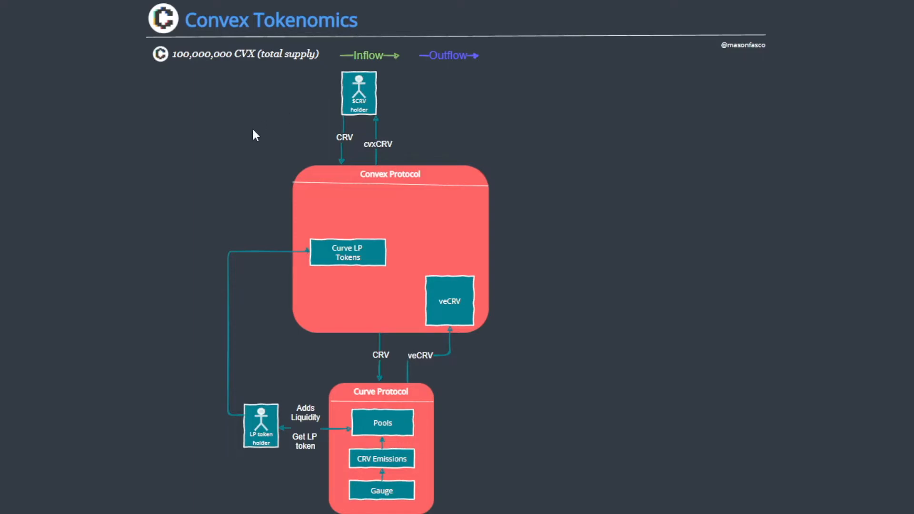
{"action": "mouse_move", "coordinate": [310, 132]}
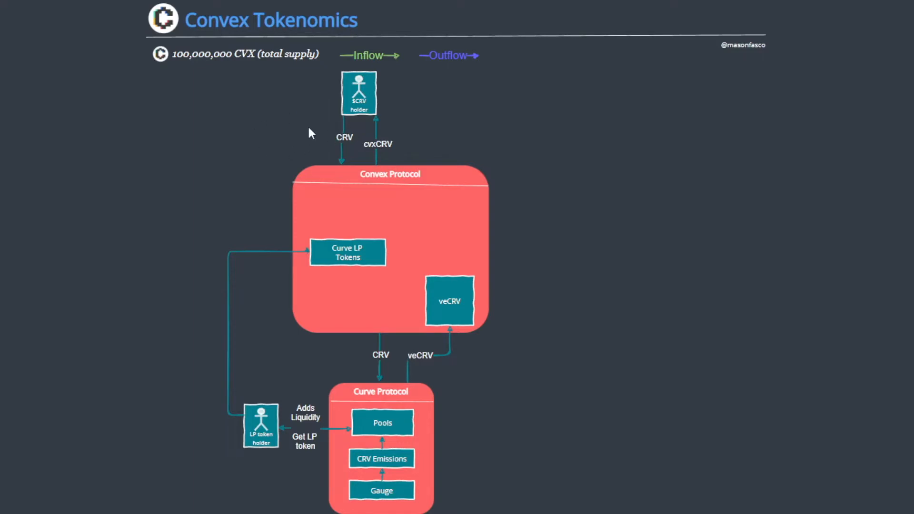
{"action": "mouse_move", "coordinate": [361, 372]}
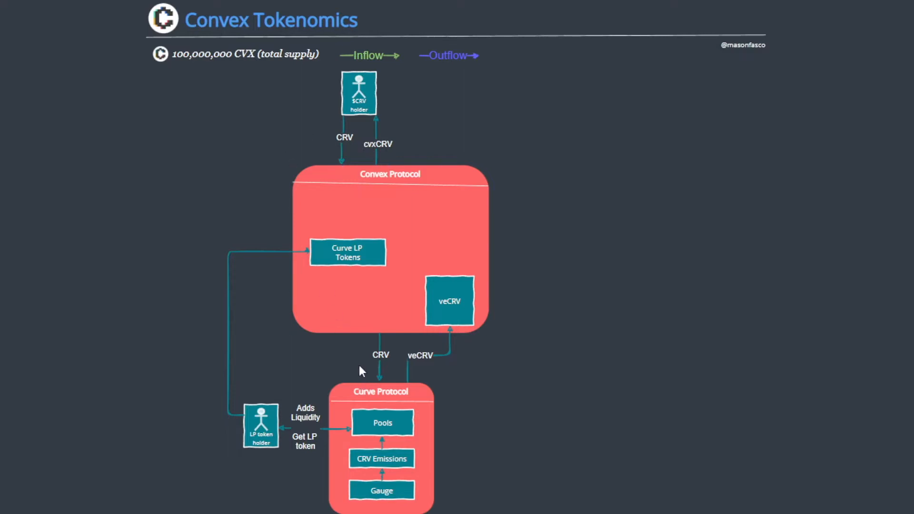
{"action": "mouse_move", "coordinate": [359, 366]}
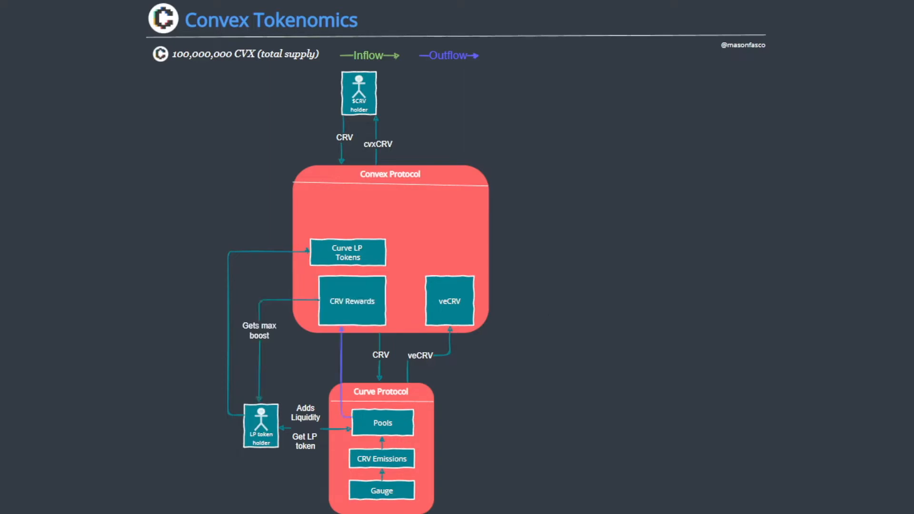
{"action": "mouse_move", "coordinate": [560, 293]}
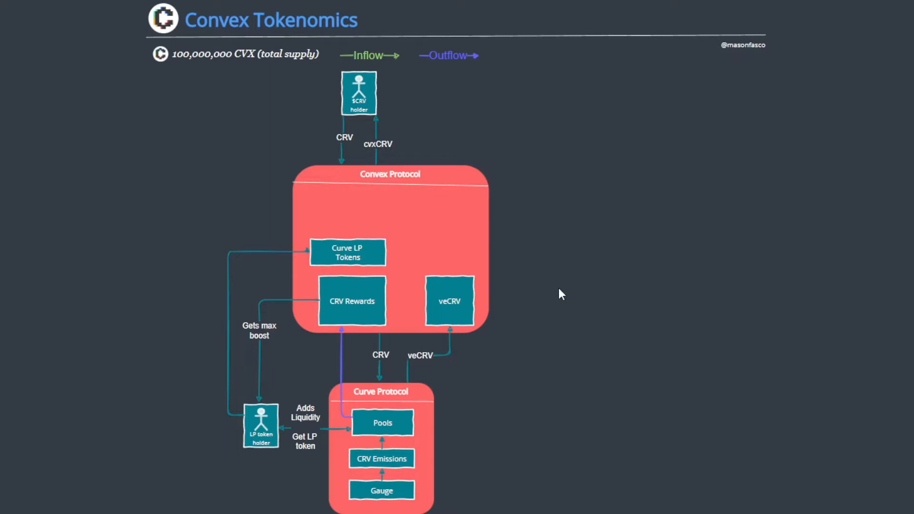
{"action": "mouse_move", "coordinate": [503, 301]}
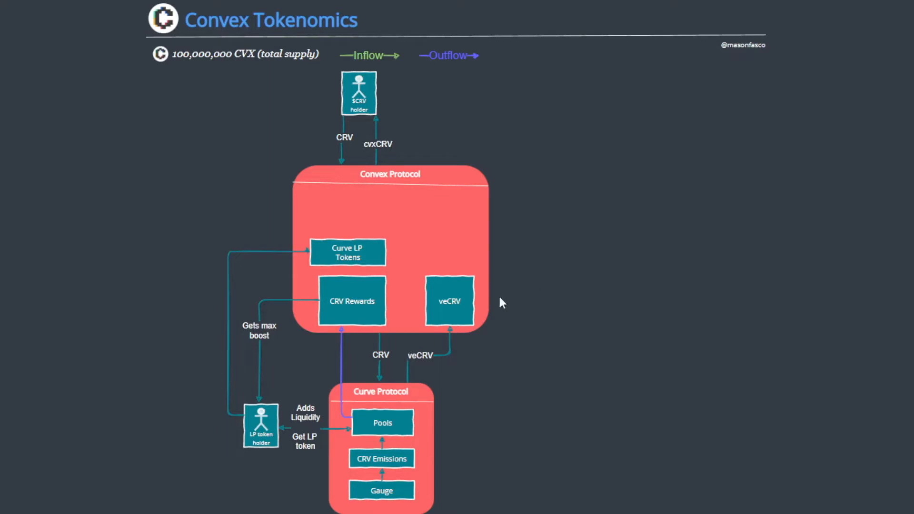
{"action": "mouse_move", "coordinate": [260, 353]}
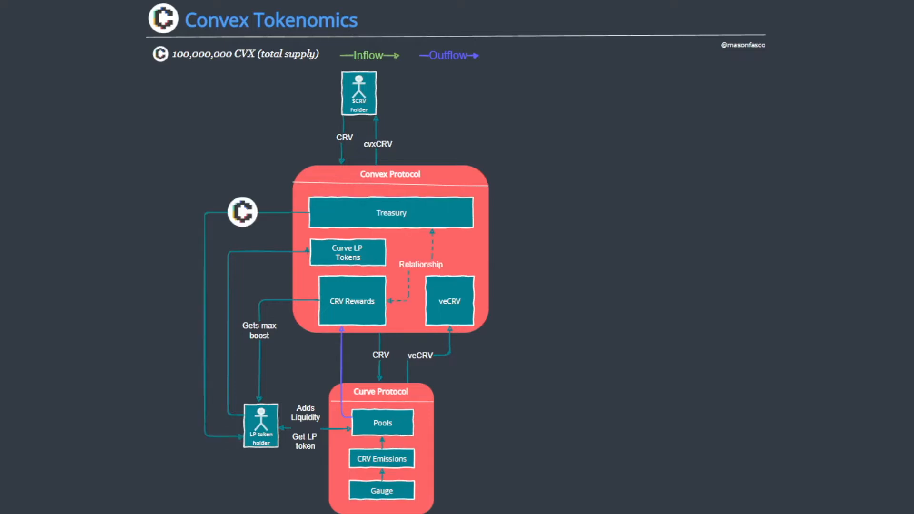
{"action": "mouse_move", "coordinate": [686, 206]}
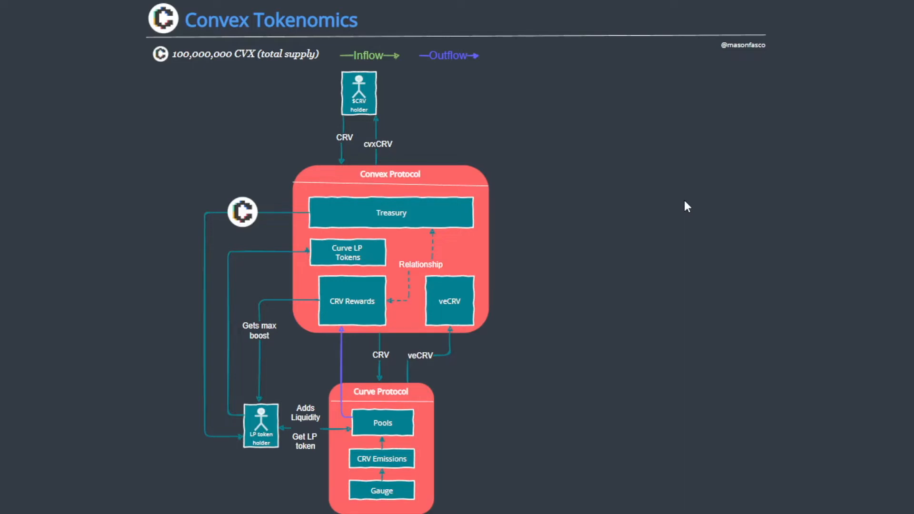
{"action": "mouse_move", "coordinate": [581, 229]}
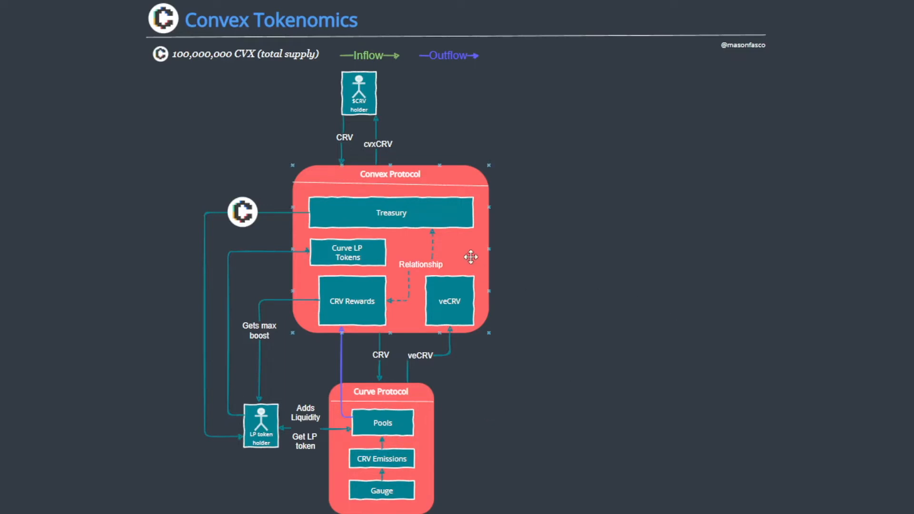
{"action": "mouse_move", "coordinate": [329, 220]}
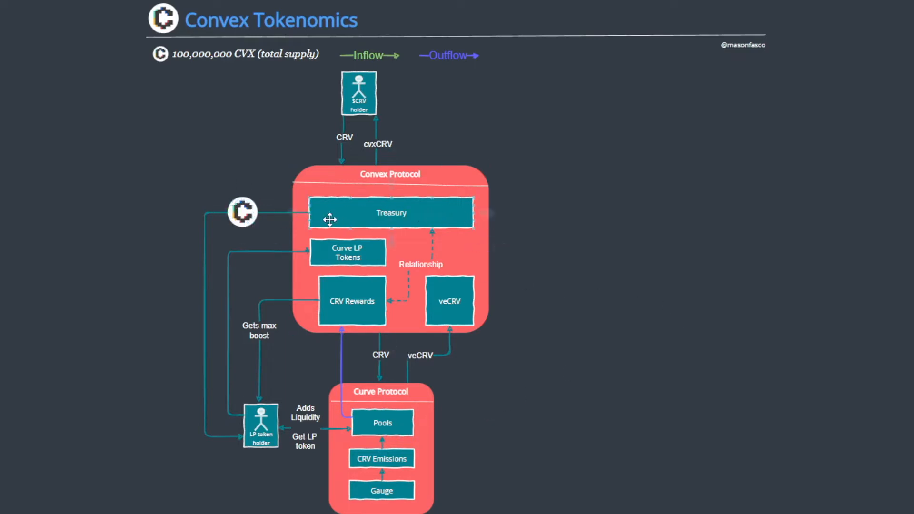
{"action": "mouse_move", "coordinate": [350, 300]}
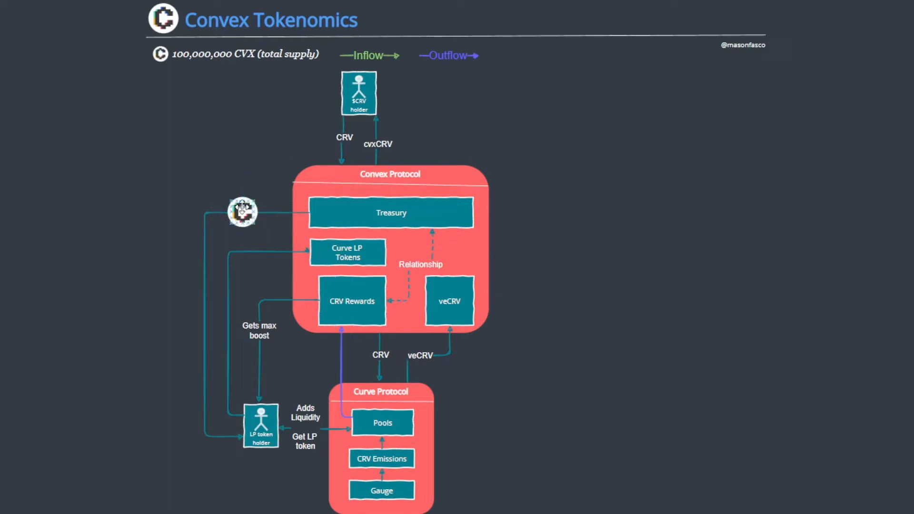
{"action": "mouse_move", "coordinate": [896, 128]}
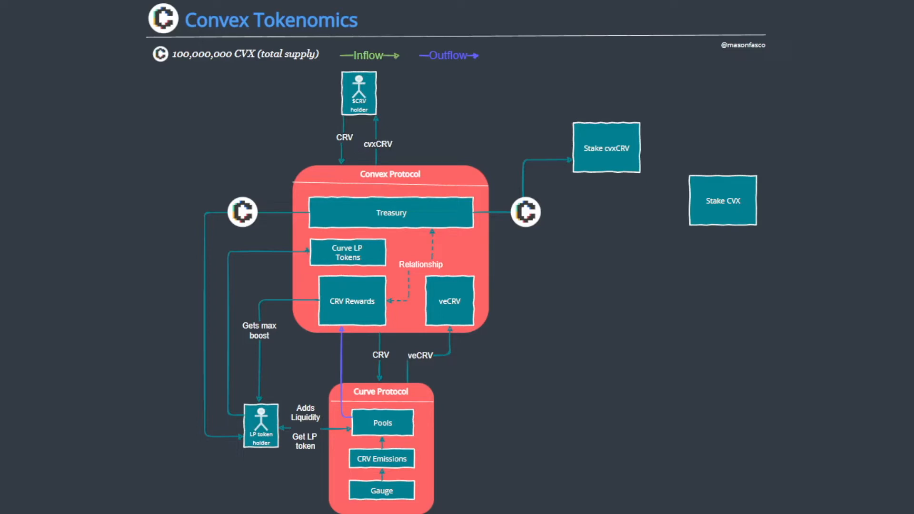
{"action": "mouse_move", "coordinate": [743, 129]}
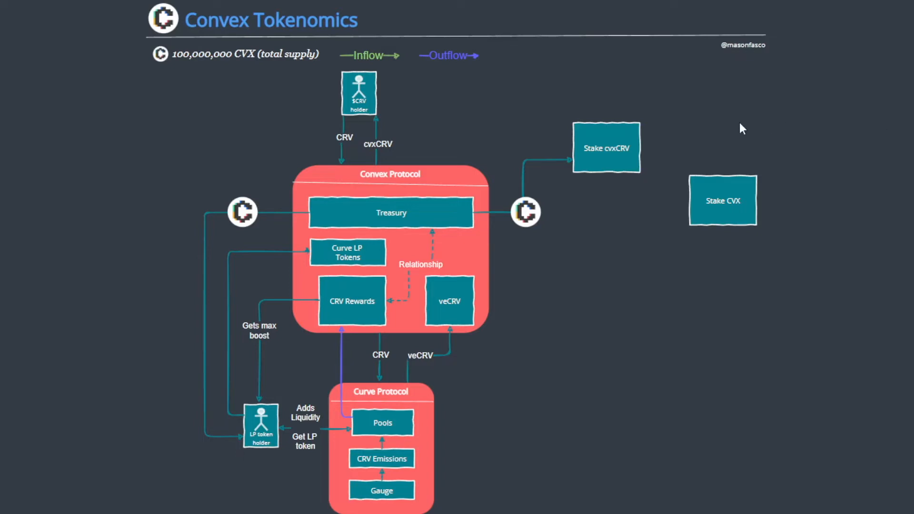
{"action": "mouse_move", "coordinate": [449, 111]}
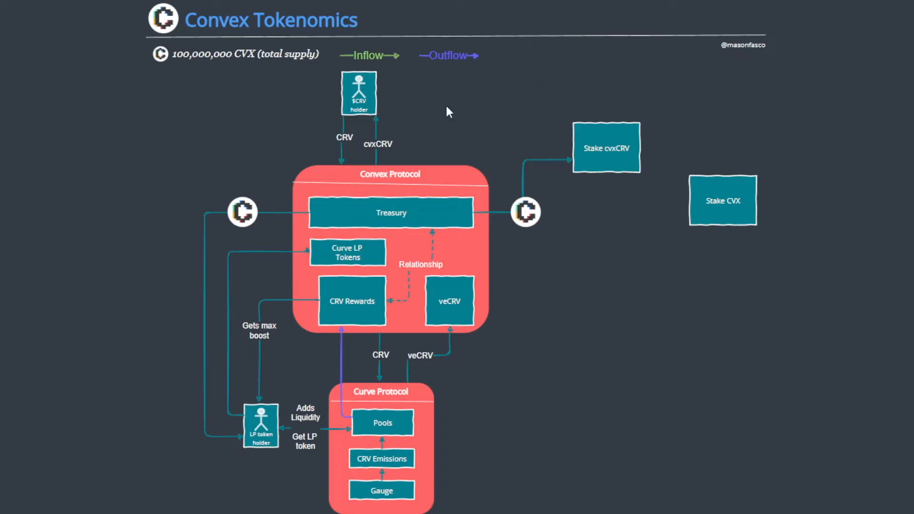
{"action": "mouse_move", "coordinate": [405, 101]}
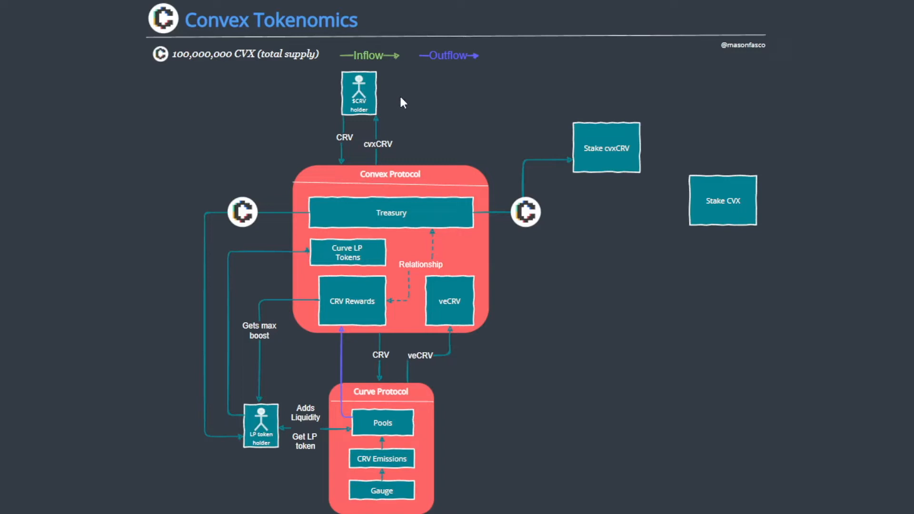
{"action": "mouse_move", "coordinate": [394, 123]}
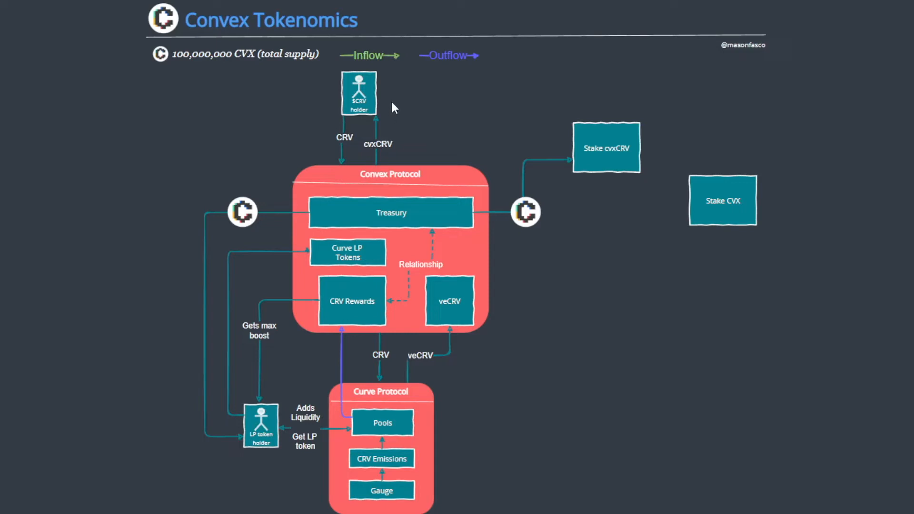
{"action": "mouse_move", "coordinate": [609, 109]}
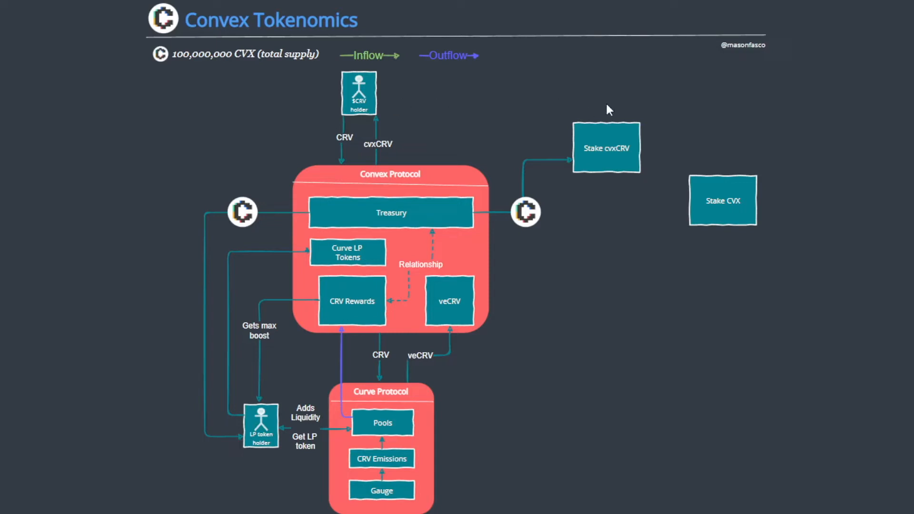
{"action": "mouse_move", "coordinate": [557, 109]}
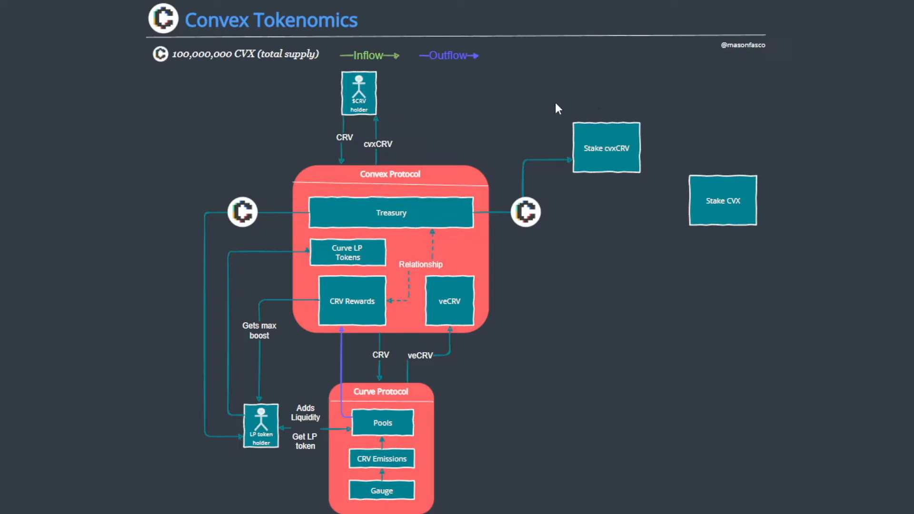
{"action": "mouse_move", "coordinate": [544, 134]}
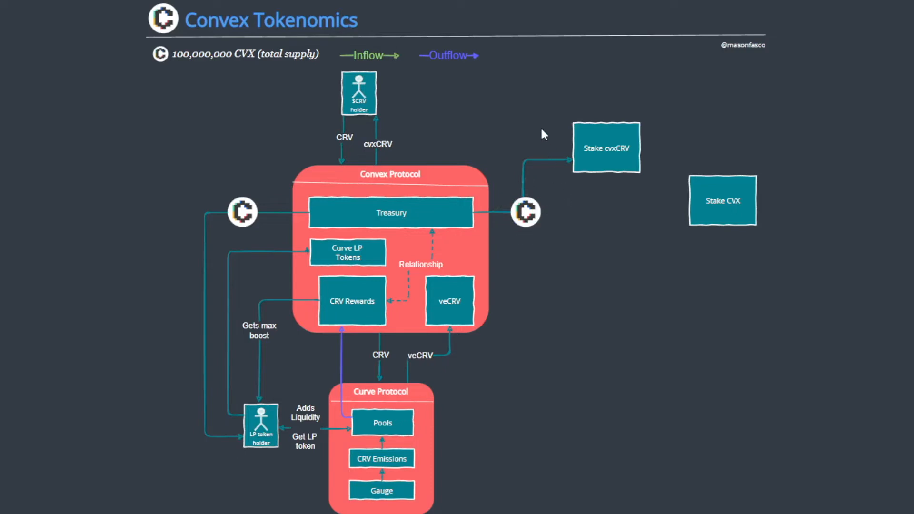
{"action": "mouse_move", "coordinate": [397, 113]}
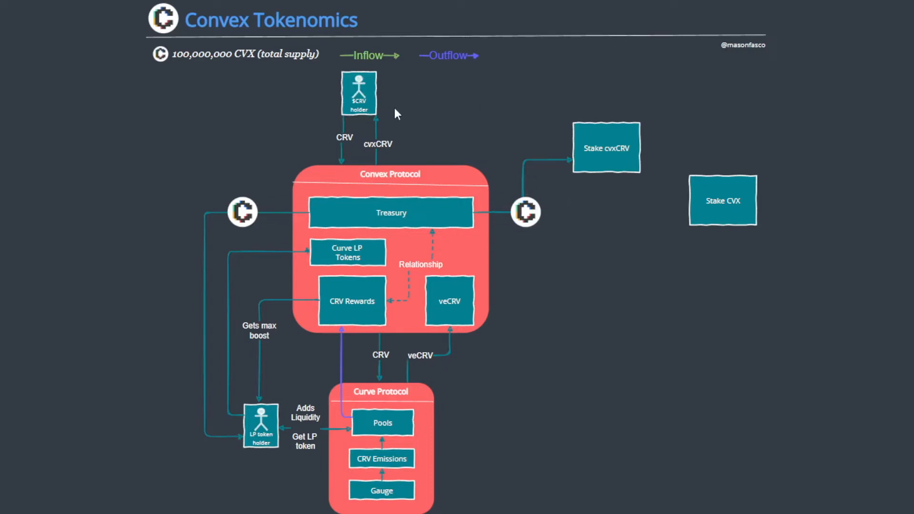
{"action": "mouse_move", "coordinate": [399, 107]}
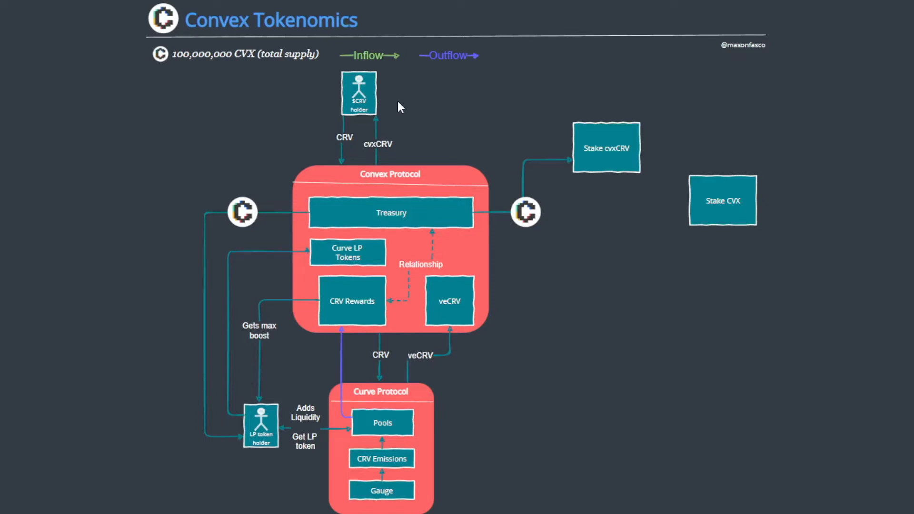
{"action": "mouse_move", "coordinate": [439, 122]}
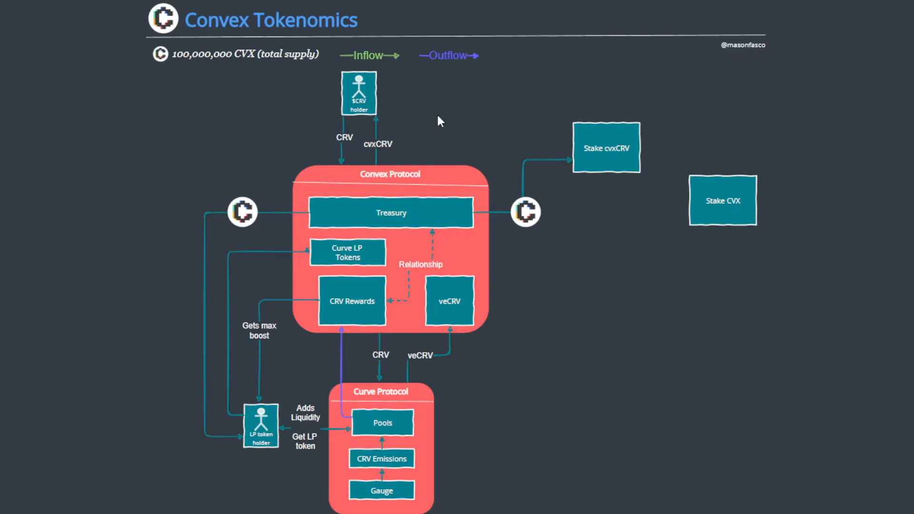
{"action": "mouse_move", "coordinate": [576, 109]}
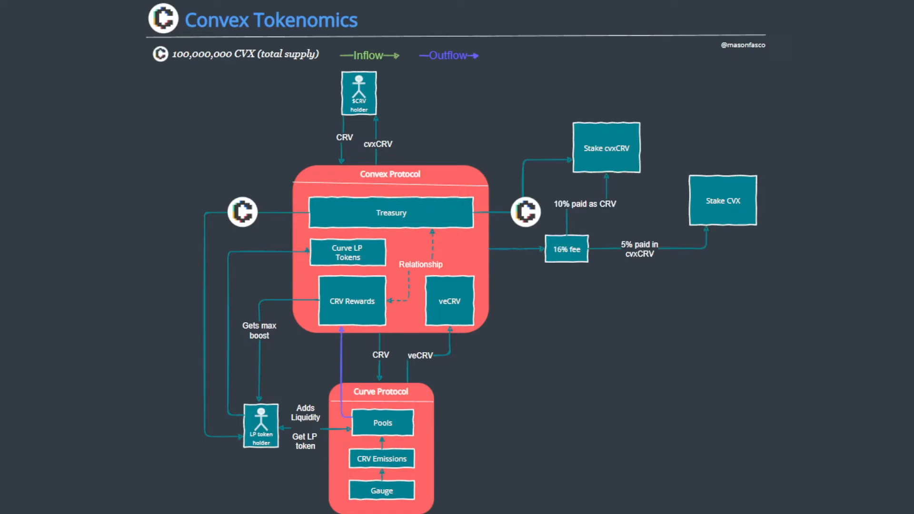
{"action": "mouse_move", "coordinate": [679, 158]}
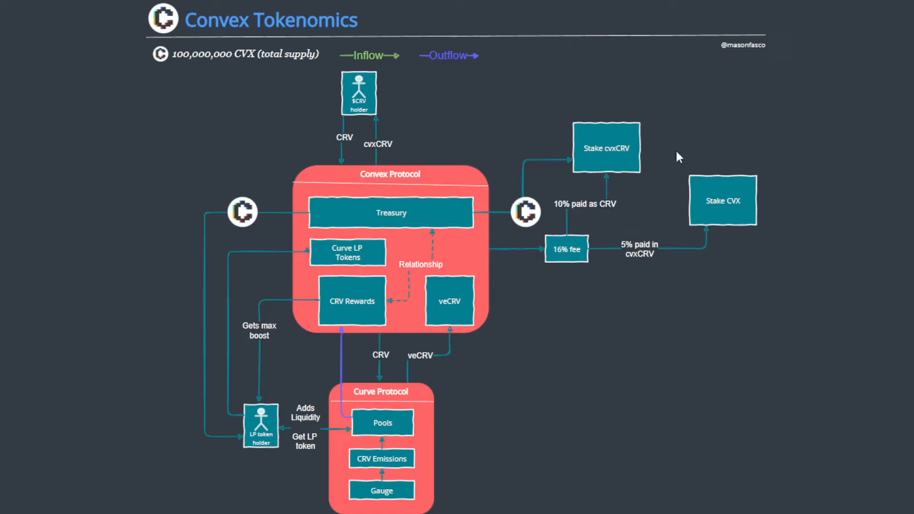
{"action": "mouse_move", "coordinate": [512, 177]}
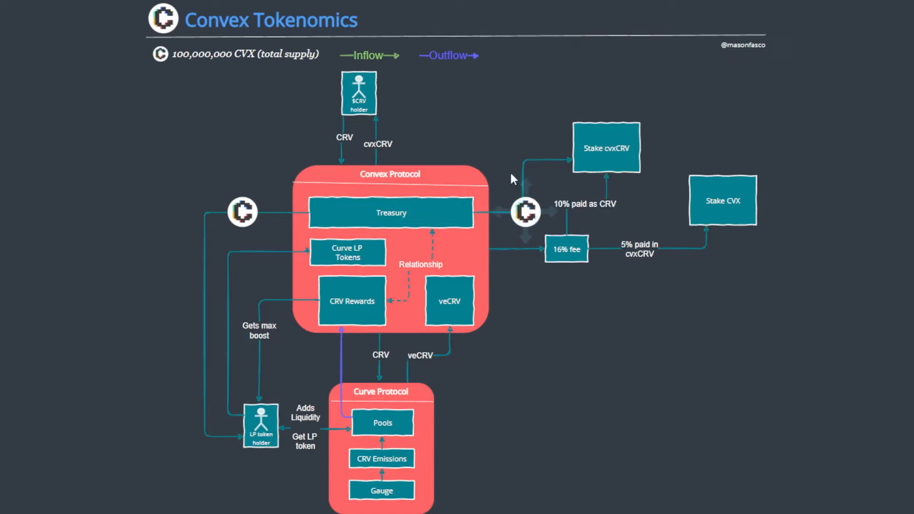
{"action": "mouse_move", "coordinate": [605, 238]}
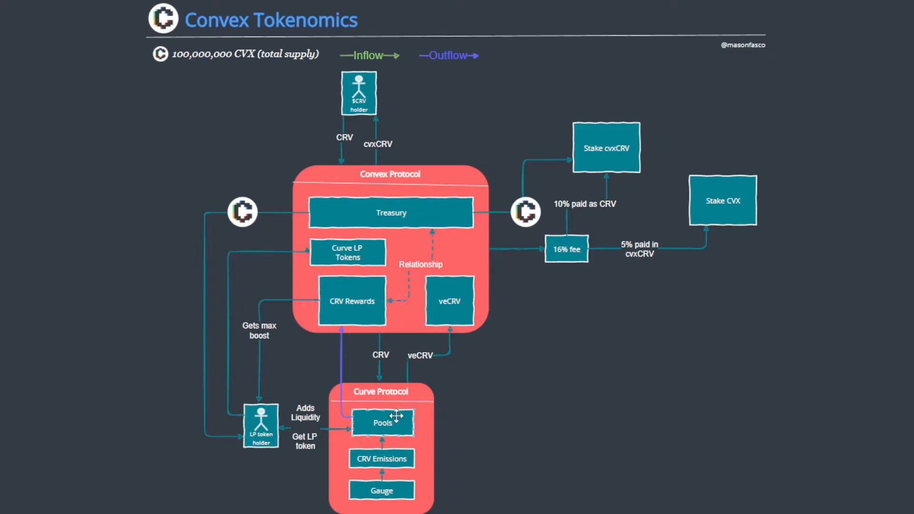
{"action": "mouse_move", "coordinate": [416, 314]}
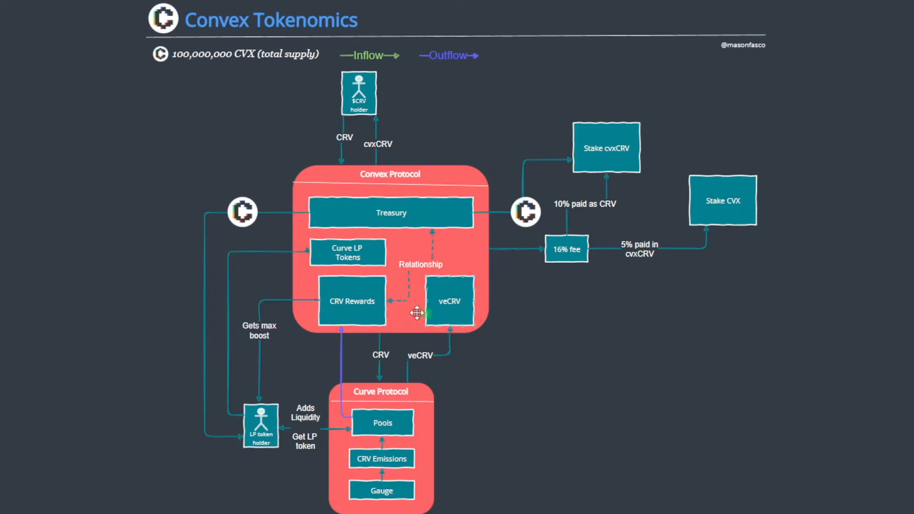
{"action": "mouse_move", "coordinate": [406, 374]}
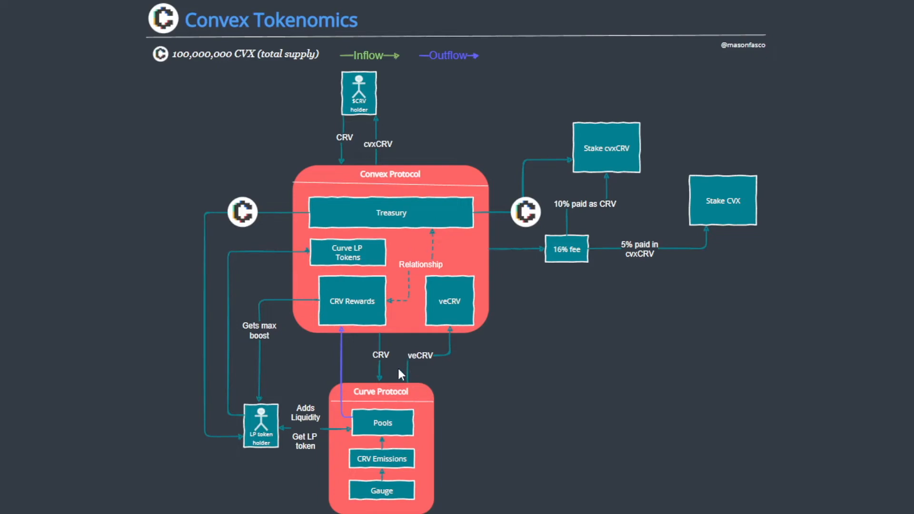
{"action": "left_click", "coordinate": [389, 250]}
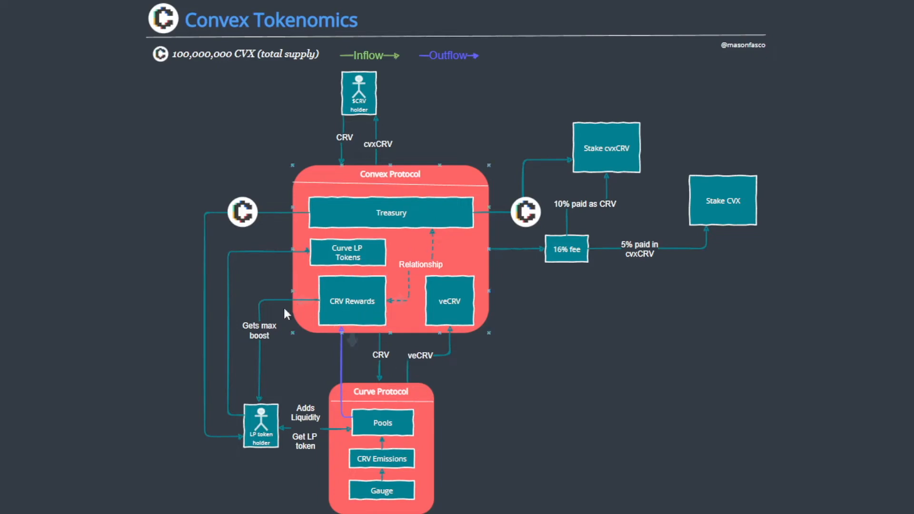
{"action": "mouse_move", "coordinate": [280, 353]}
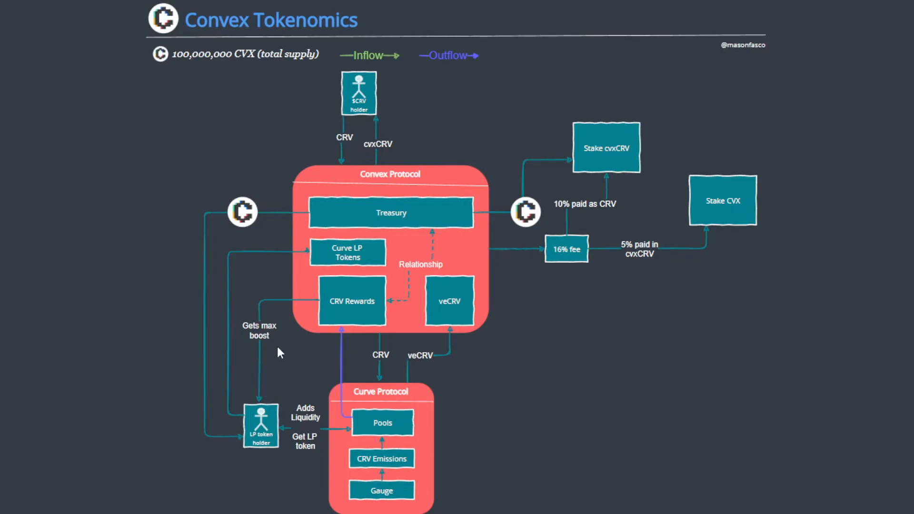
{"action": "mouse_move", "coordinate": [570, 269]}
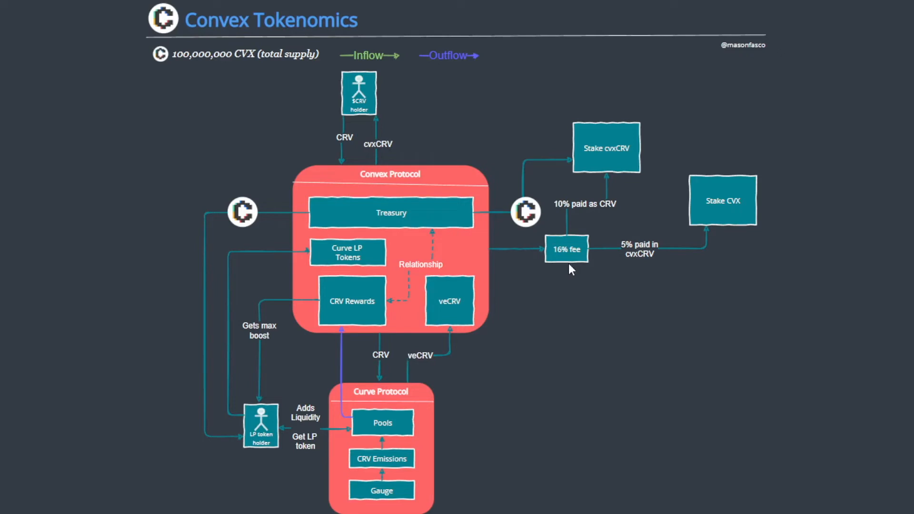
{"action": "mouse_move", "coordinate": [643, 194]}
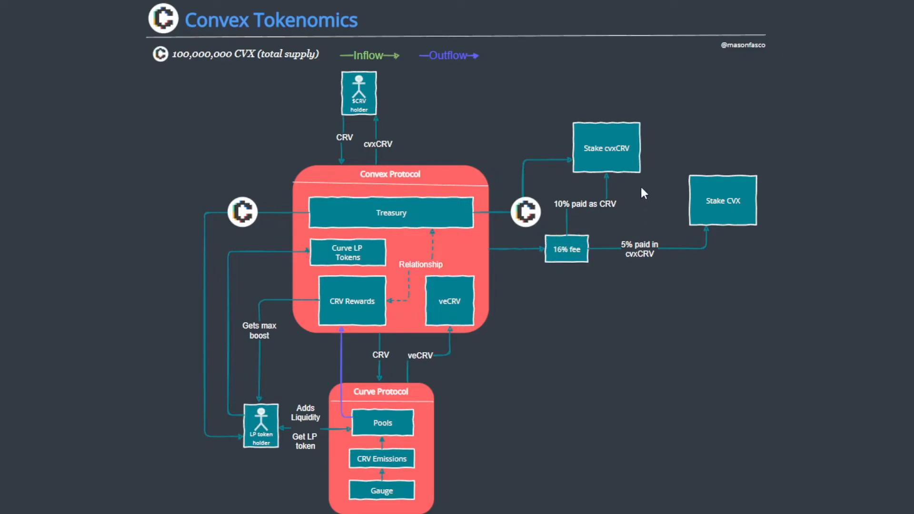
{"action": "mouse_move", "coordinate": [616, 210]}
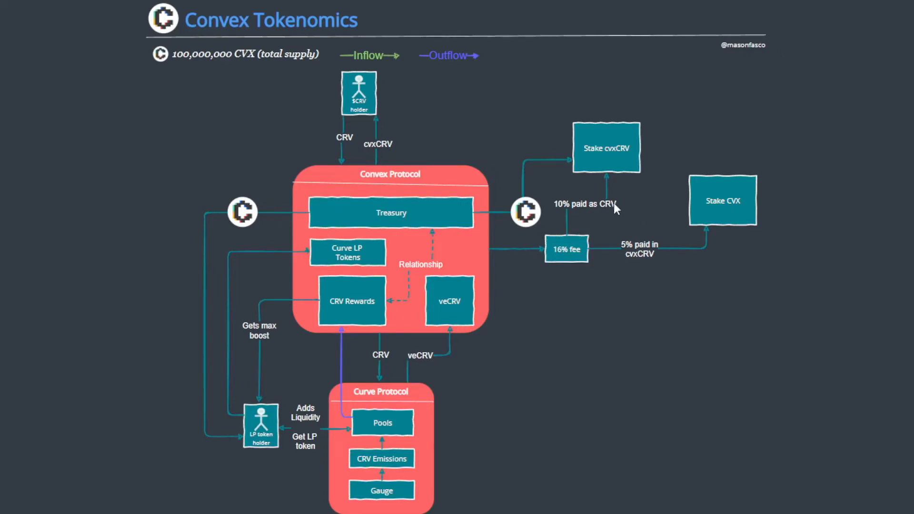
{"action": "mouse_move", "coordinate": [561, 203]}
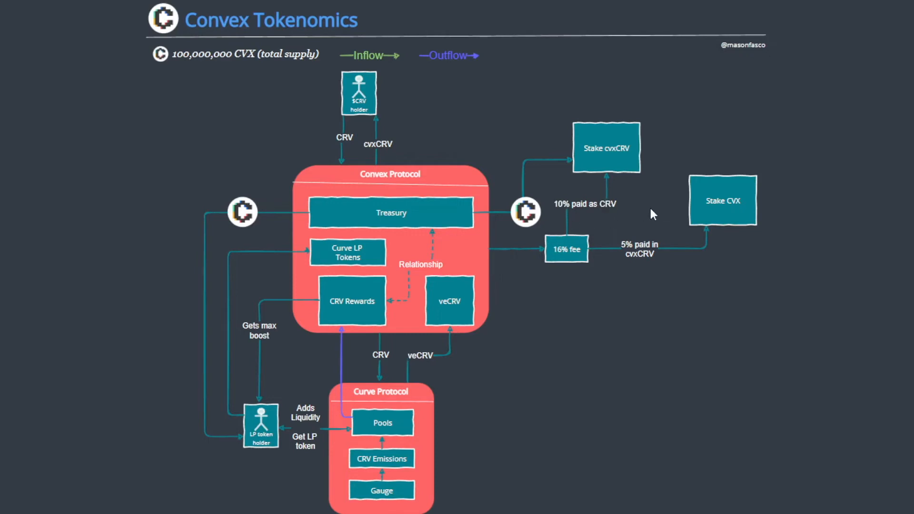
{"action": "mouse_move", "coordinate": [646, 219]}
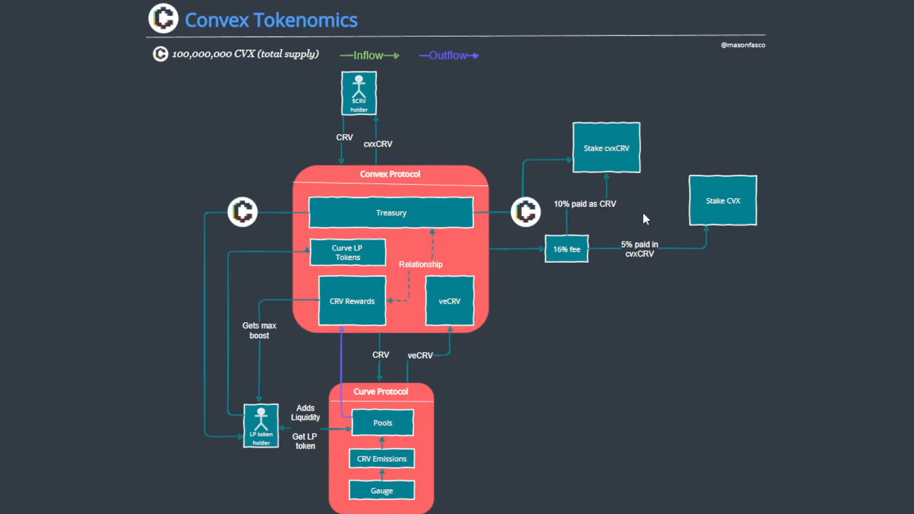
{"action": "mouse_move", "coordinate": [639, 280]}
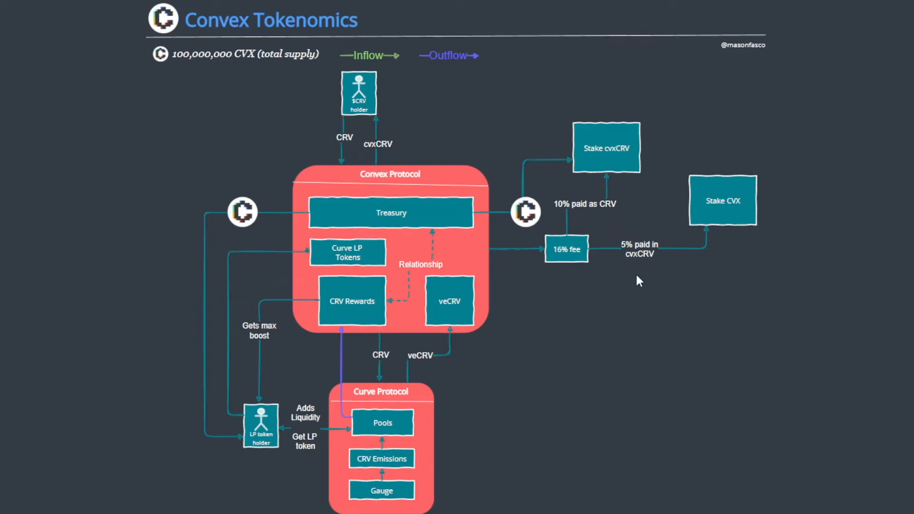
{"action": "mouse_move", "coordinate": [548, 91]}
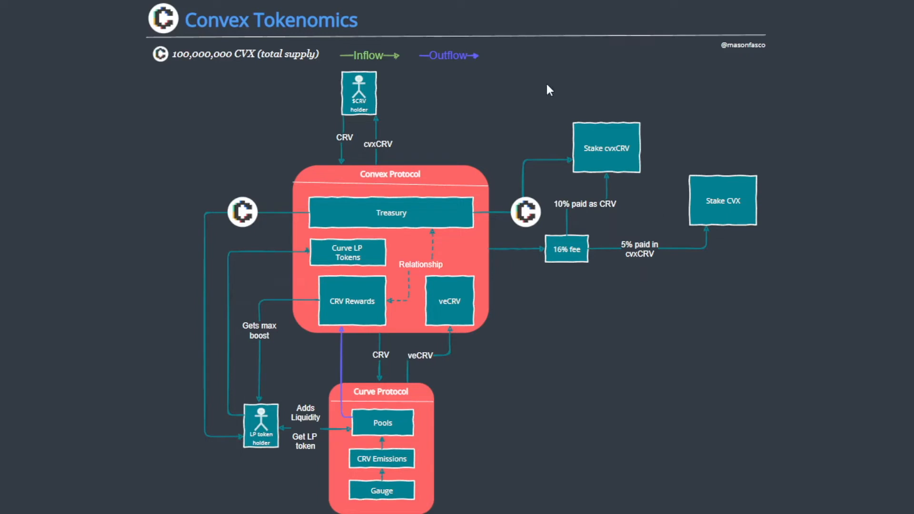
{"action": "mouse_move", "coordinate": [424, 97]}
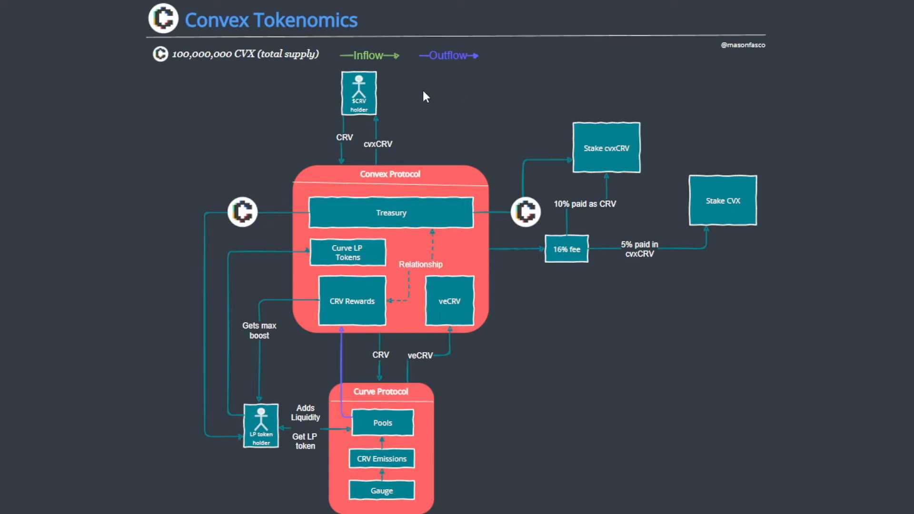
{"action": "mouse_move", "coordinate": [417, 119]}
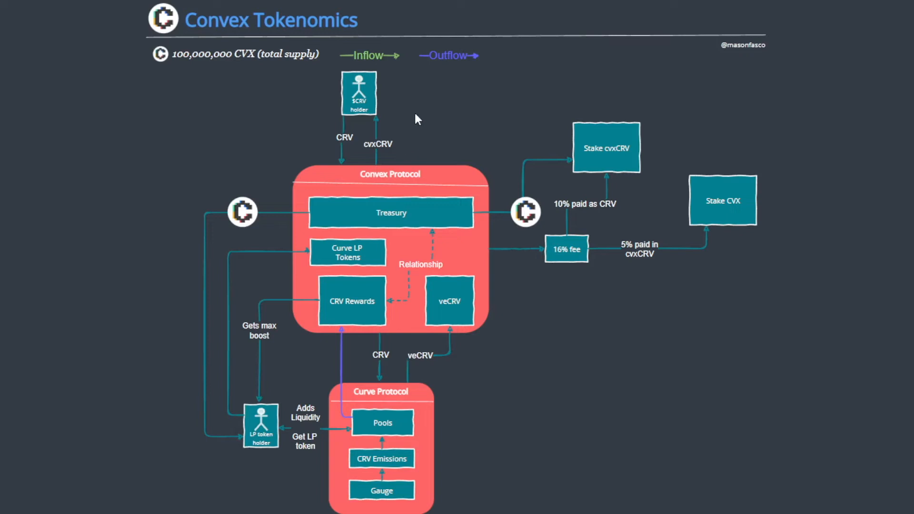
{"action": "mouse_move", "coordinate": [415, 93]}
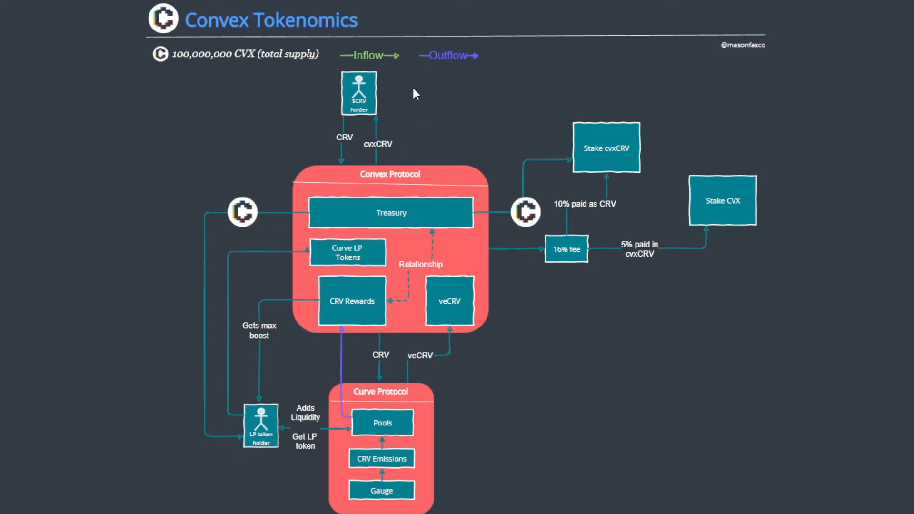
{"action": "mouse_move", "coordinate": [600, 118]}
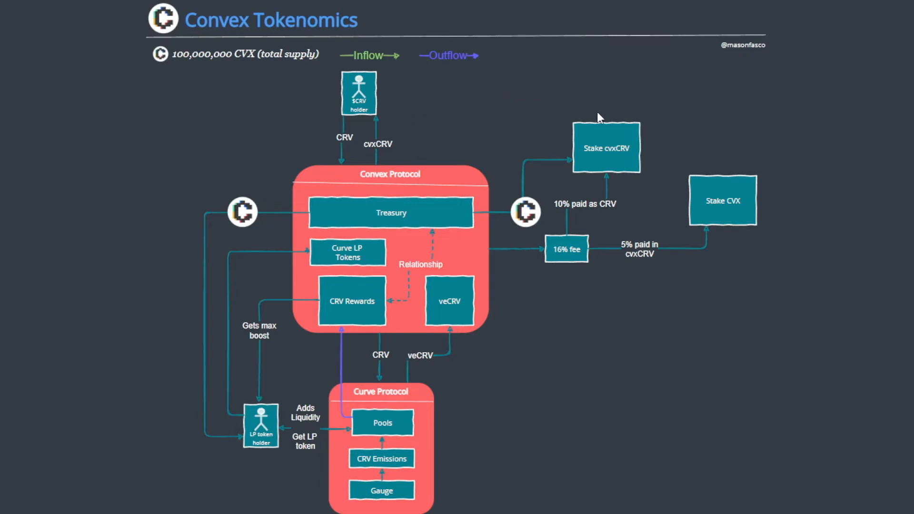
{"action": "mouse_move", "coordinate": [554, 185]}
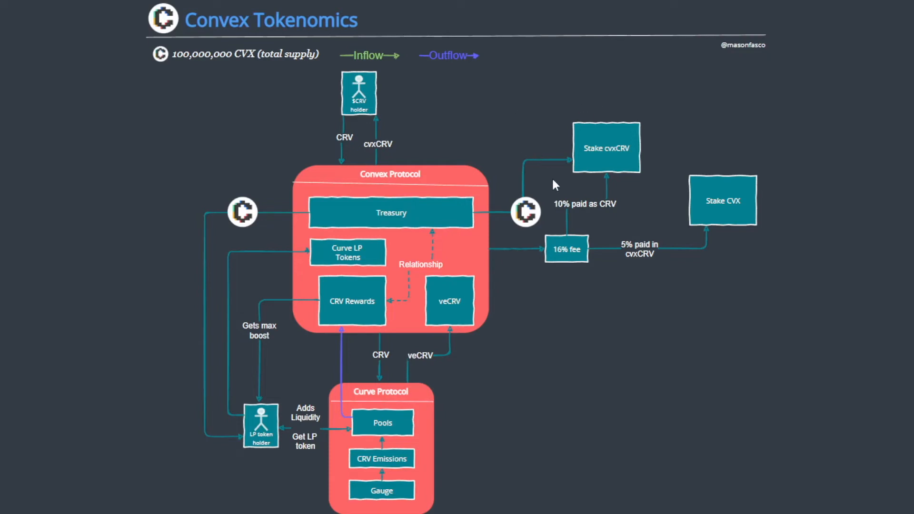
{"action": "mouse_move", "coordinate": [603, 221]}
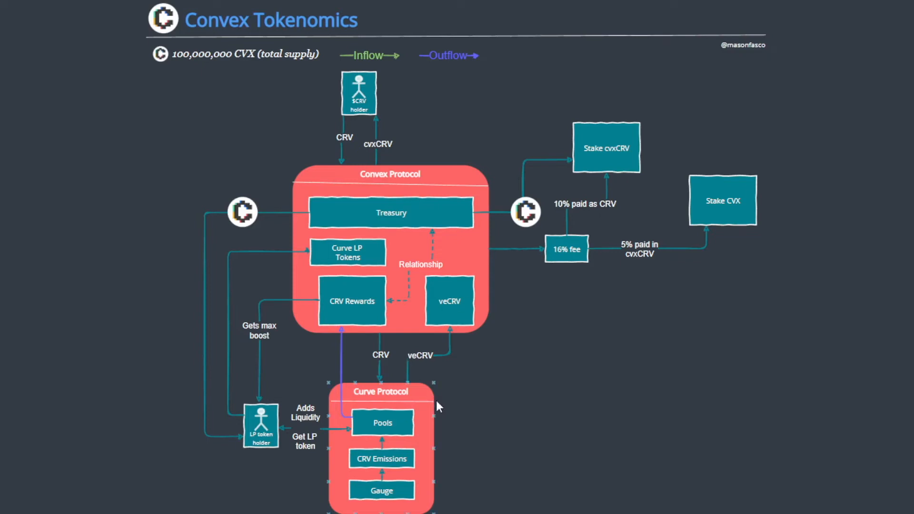
{"action": "mouse_move", "coordinate": [482, 390]}
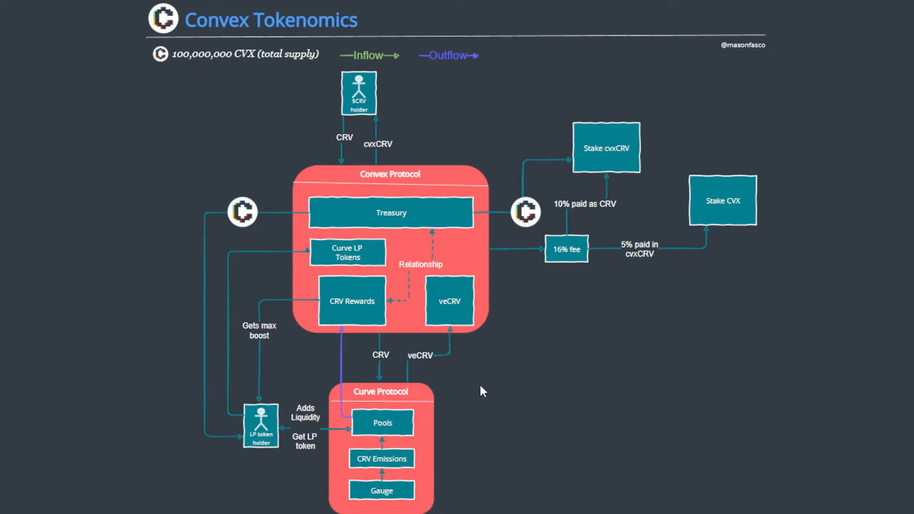
{"action": "mouse_move", "coordinate": [600, 203]}
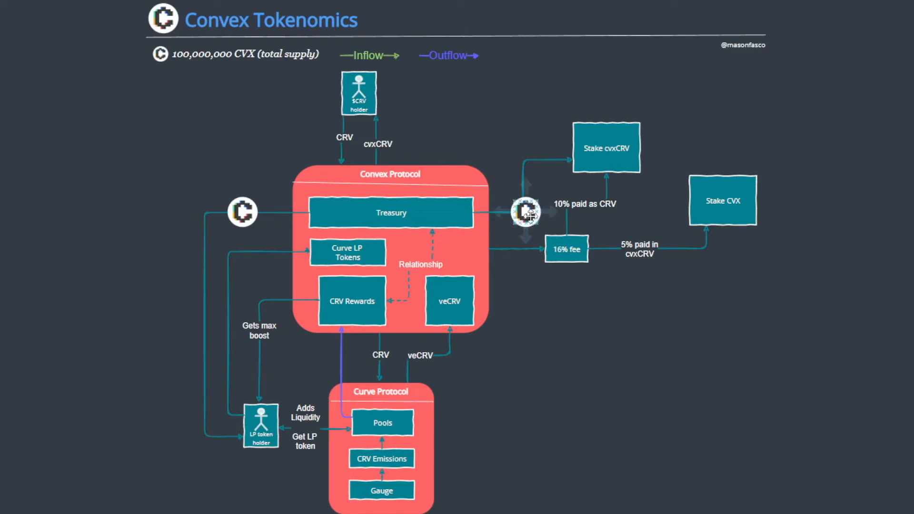
{"action": "mouse_move", "coordinate": [633, 105]}
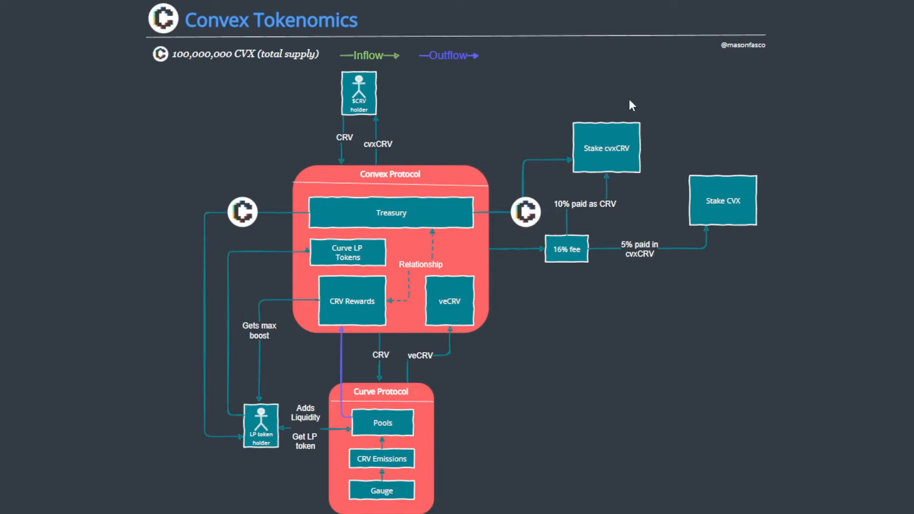
{"action": "mouse_move", "coordinate": [646, 211]}
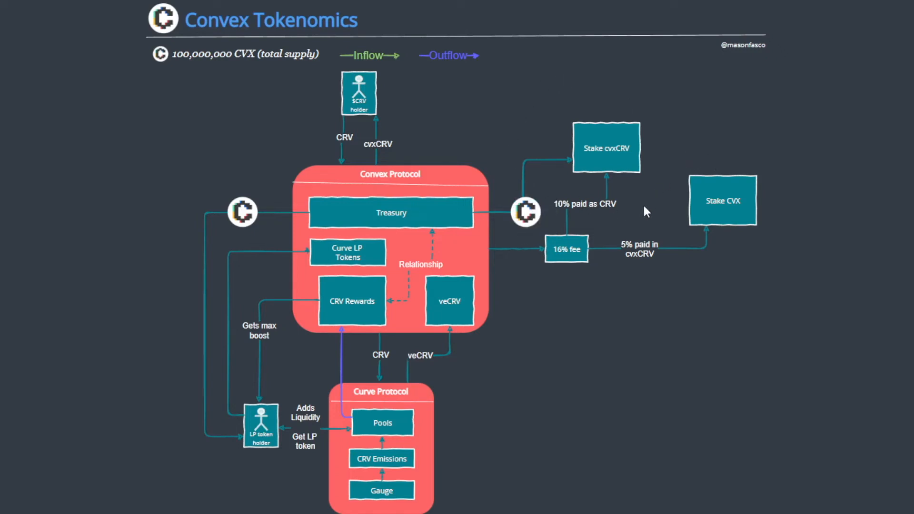
{"action": "mouse_move", "coordinate": [650, 217]}
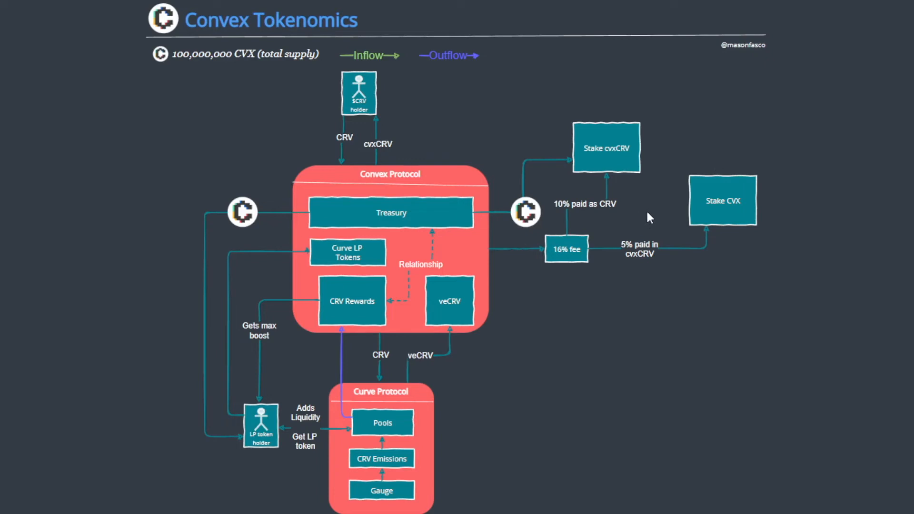
{"action": "mouse_move", "coordinate": [594, 235]}
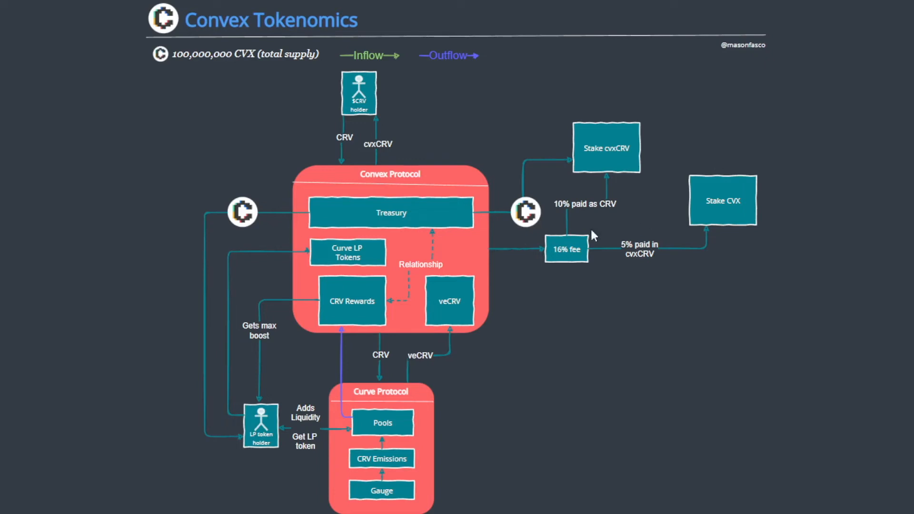
{"action": "mouse_move", "coordinate": [286, 379]}
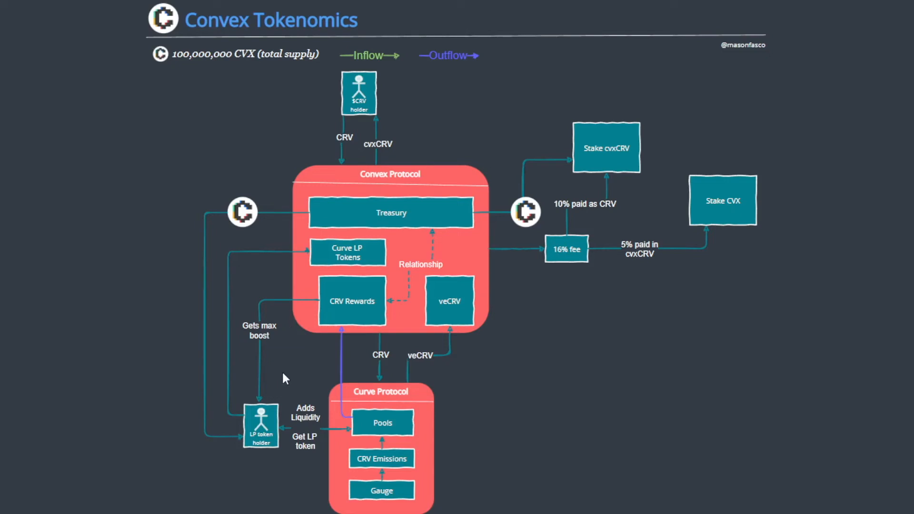
{"action": "mouse_move", "coordinate": [285, 376]}
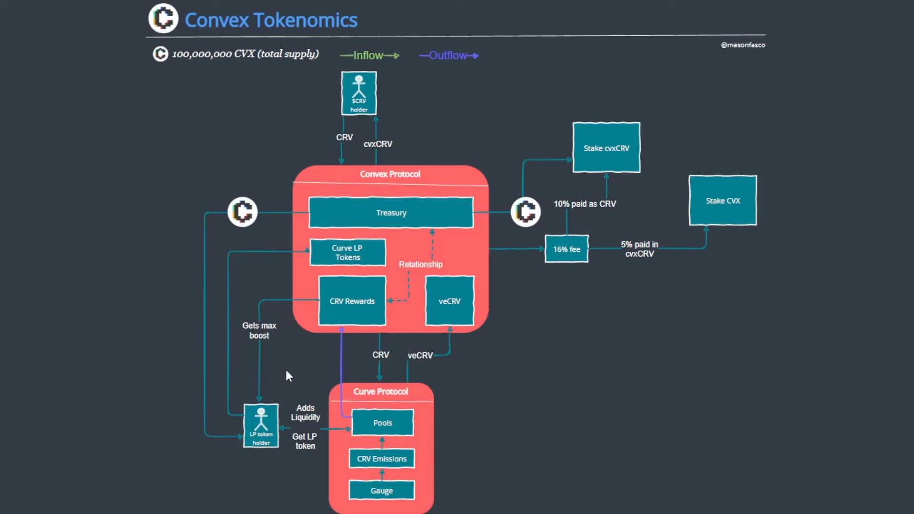
{"action": "mouse_move", "coordinate": [266, 158]}
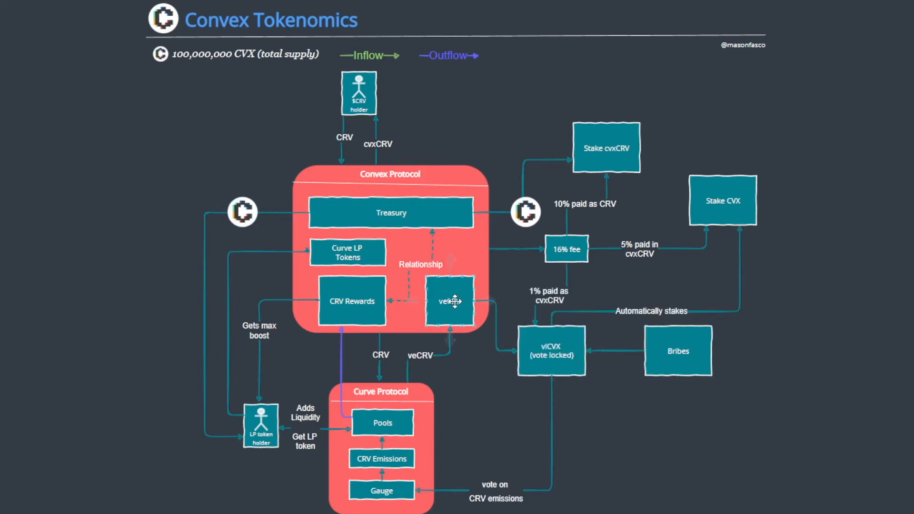
{"action": "mouse_move", "coordinate": [462, 320]}
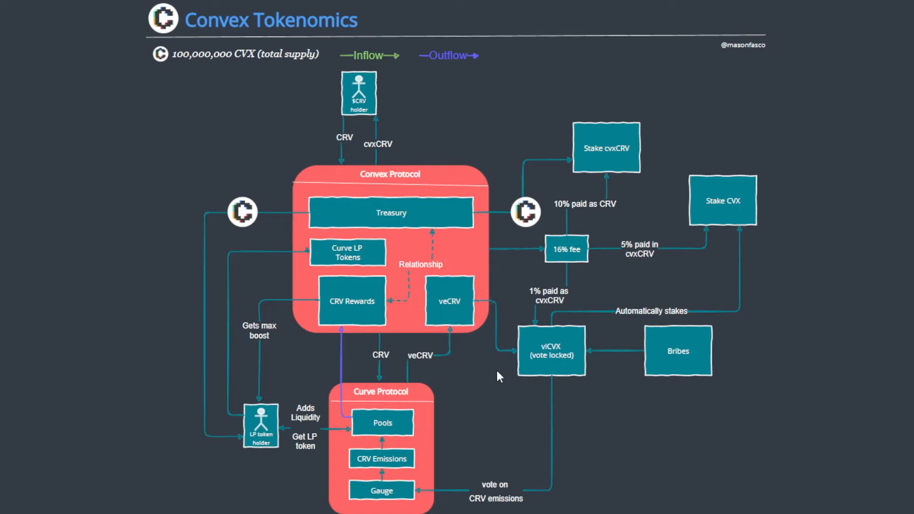
{"action": "mouse_move", "coordinate": [491, 364]}
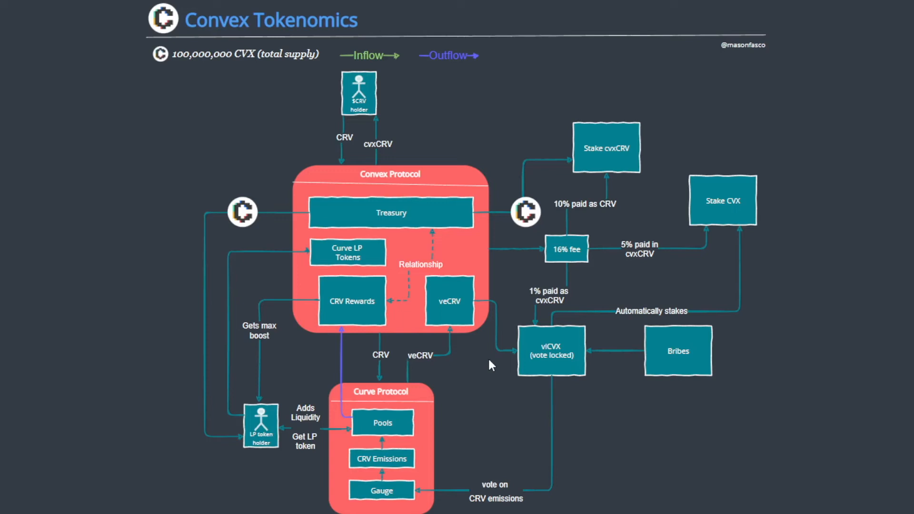
{"action": "mouse_move", "coordinate": [738, 364]}
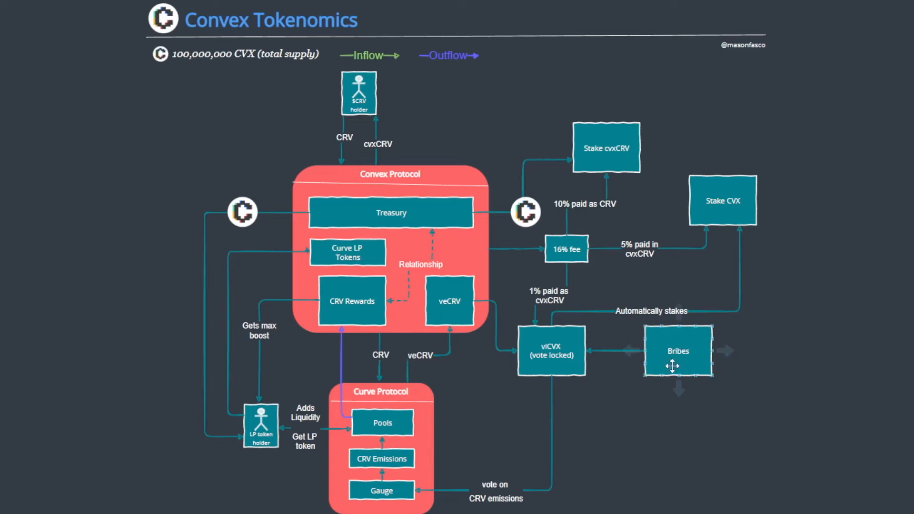
{"action": "mouse_move", "coordinate": [720, 368]}
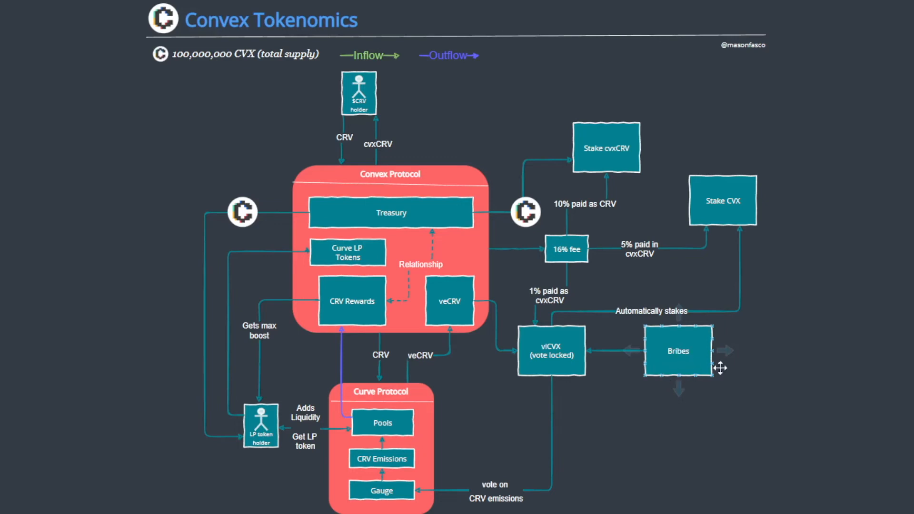
{"action": "mouse_move", "coordinate": [782, 367]}
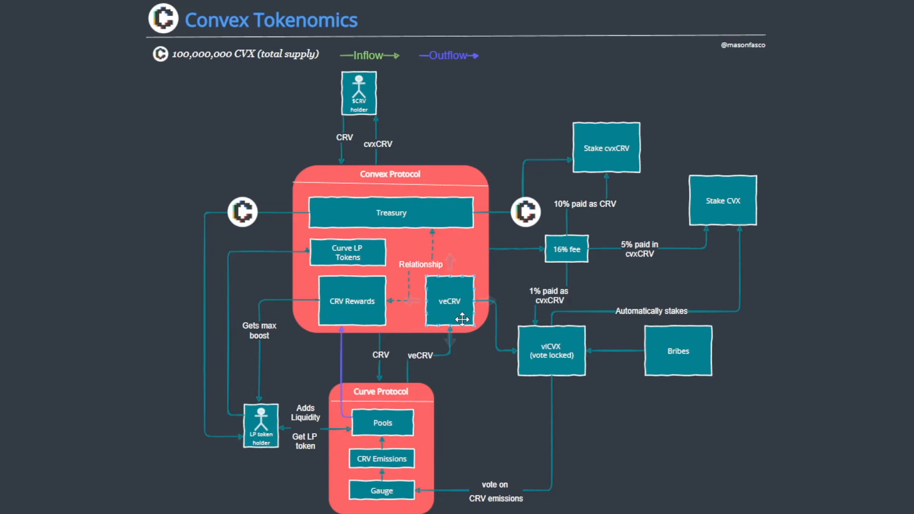
{"action": "mouse_move", "coordinate": [350, 152]}
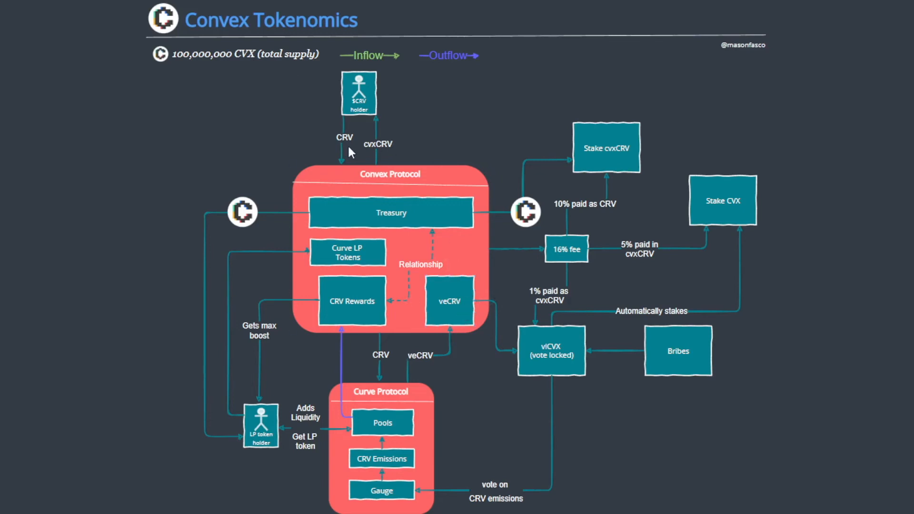
{"action": "mouse_move", "coordinate": [337, 139]}
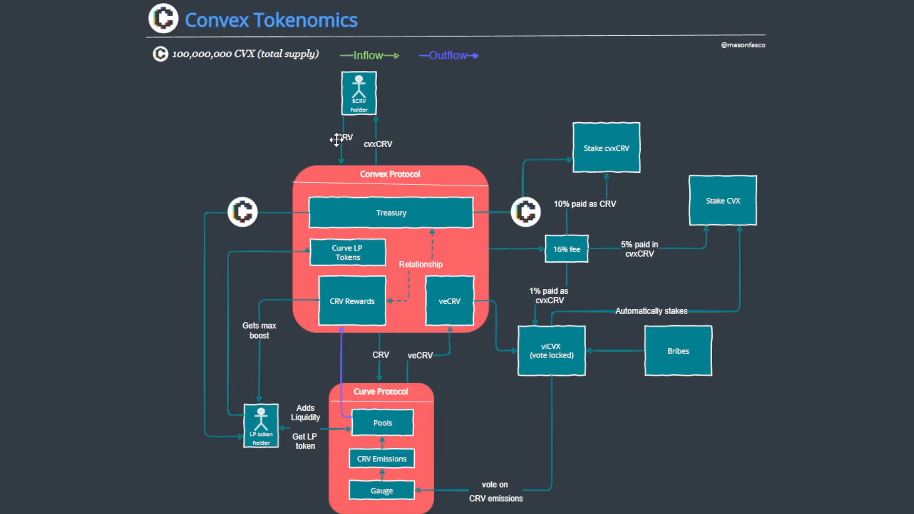
{"action": "mouse_move", "coordinate": [326, 166]}
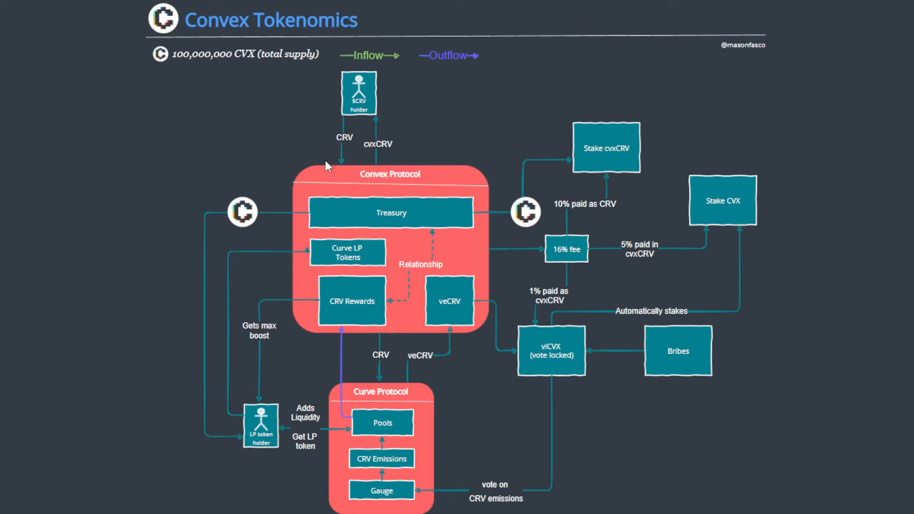
{"action": "mouse_move", "coordinate": [374, 134]}
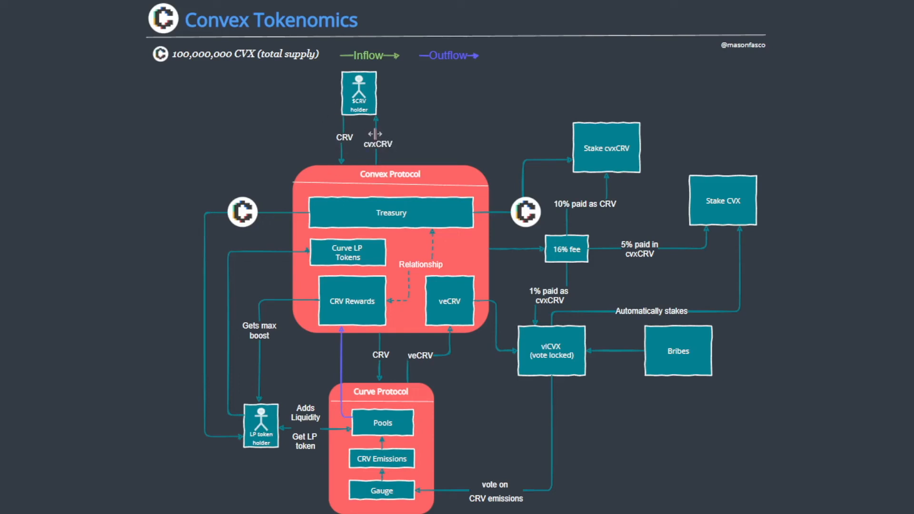
{"action": "mouse_move", "coordinate": [401, 145]}
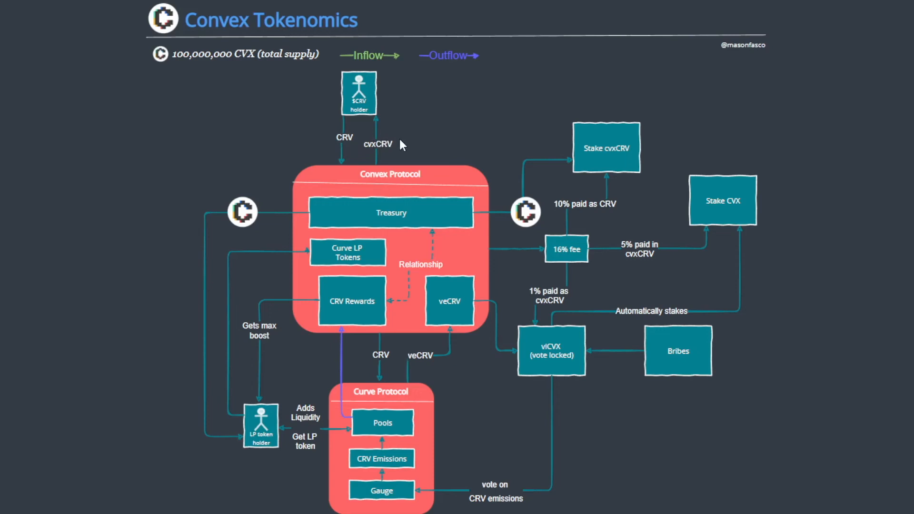
{"action": "mouse_move", "coordinate": [387, 145]}
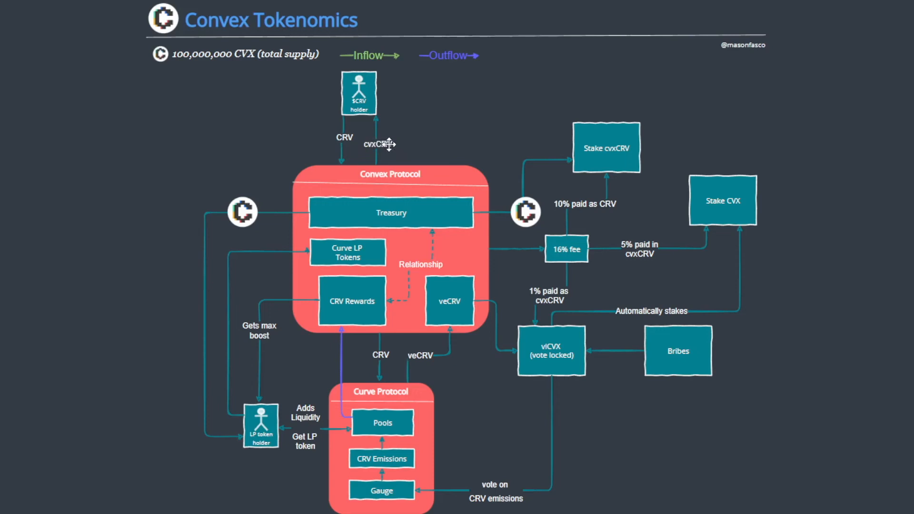
{"action": "mouse_move", "coordinate": [413, 122]}
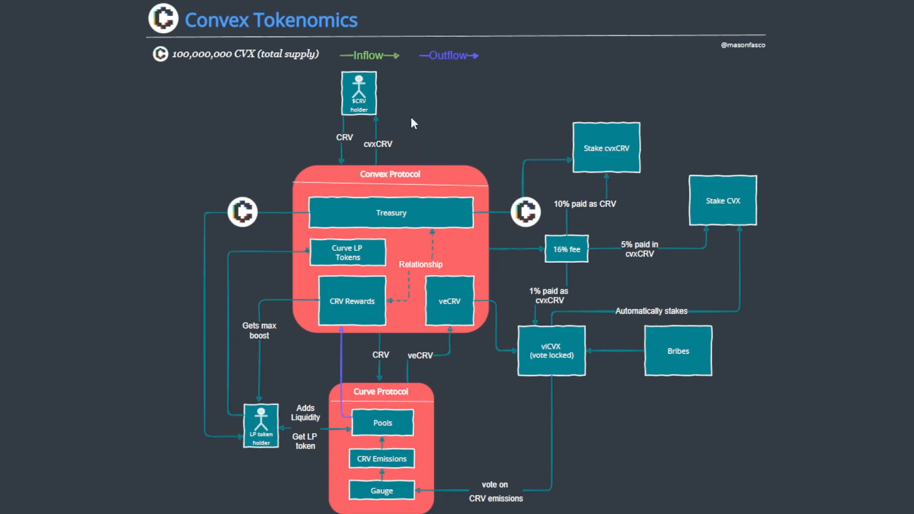
{"action": "mouse_move", "coordinate": [406, 150]}
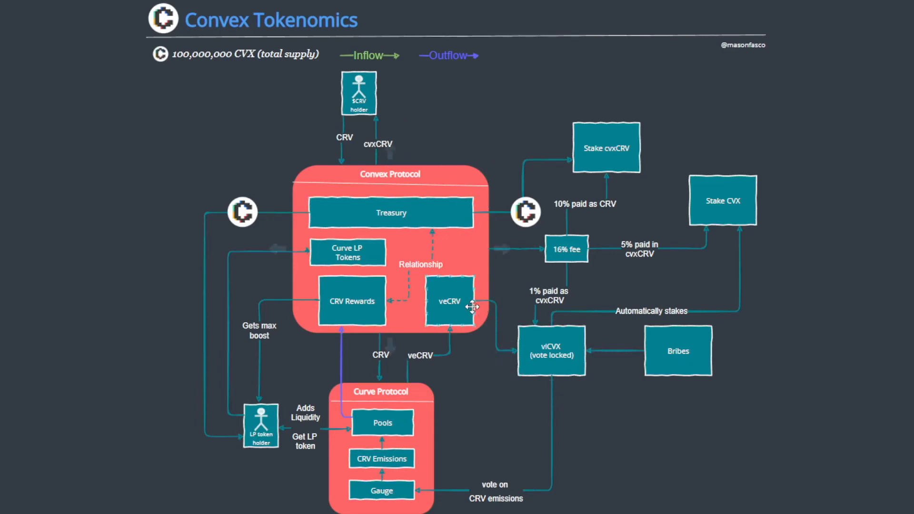
{"action": "mouse_move", "coordinate": [342, 218]}
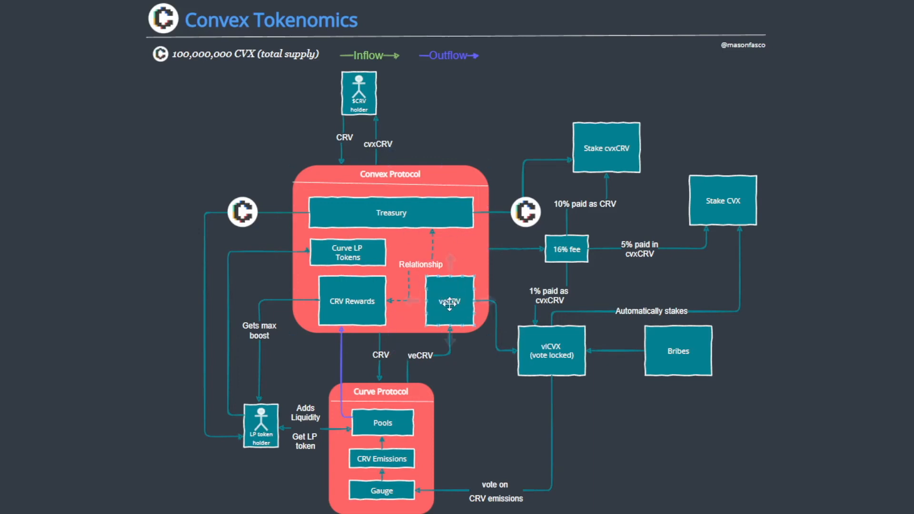
{"action": "mouse_move", "coordinate": [491, 376]}
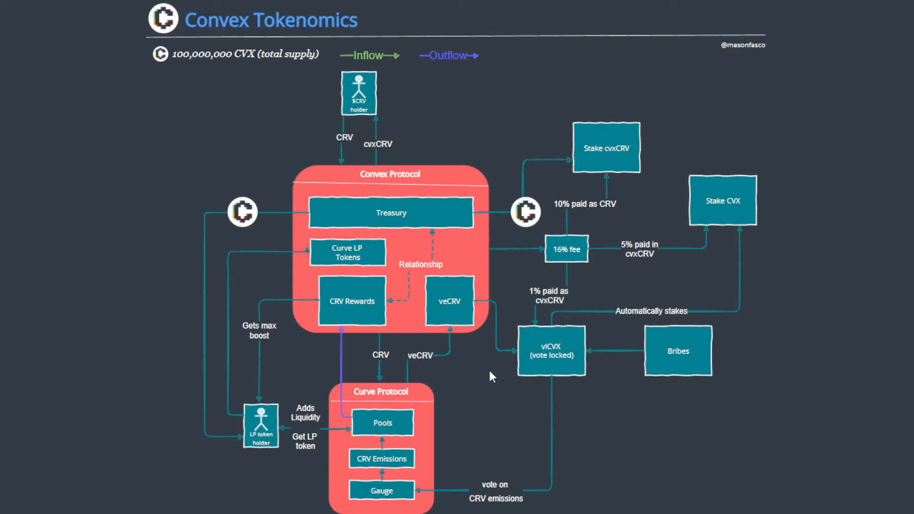
{"action": "mouse_move", "coordinate": [499, 379]}
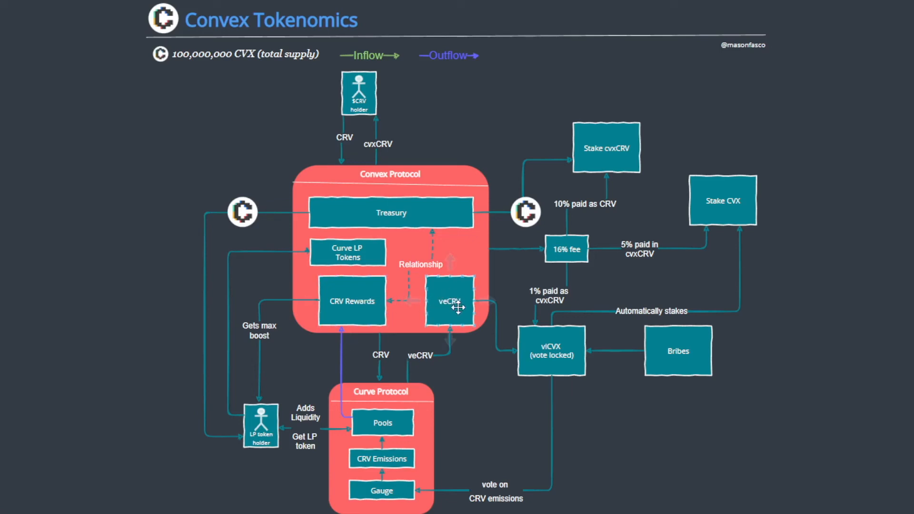
{"action": "mouse_move", "coordinate": [456, 317]}
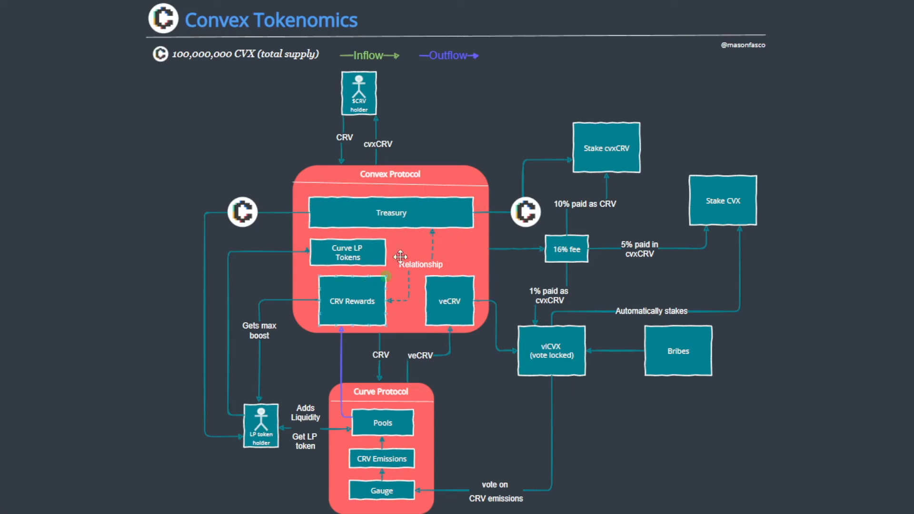
{"action": "mouse_move", "coordinate": [432, 216]}
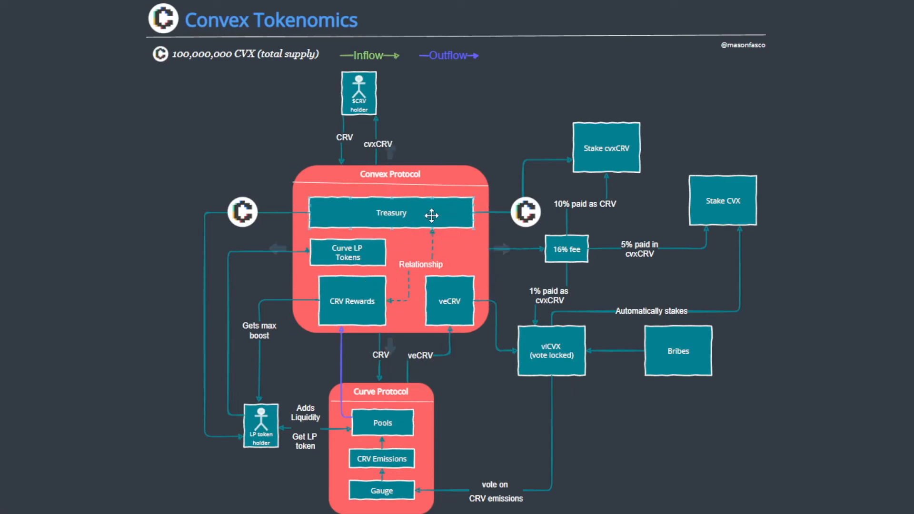
{"action": "mouse_move", "coordinate": [511, 278]}
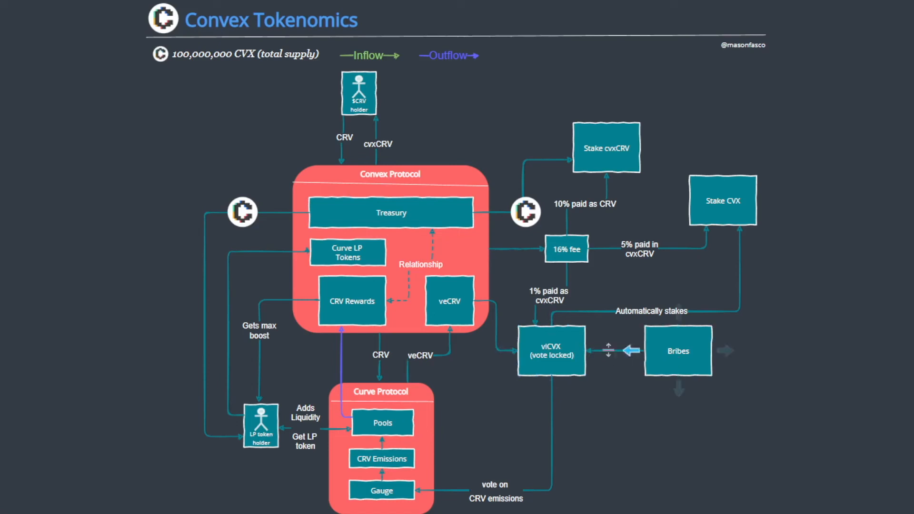
{"action": "left_click", "coordinate": [551, 351]}
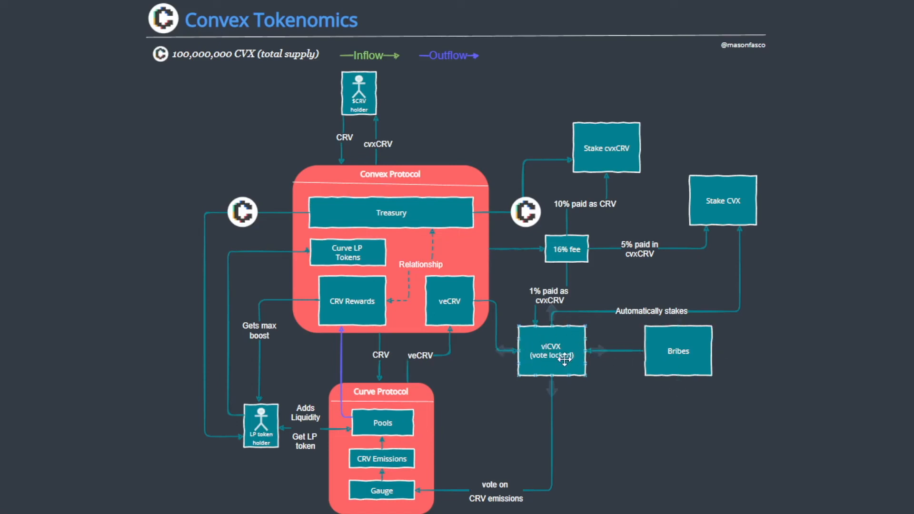
{"action": "mouse_move", "coordinate": [553, 338]}
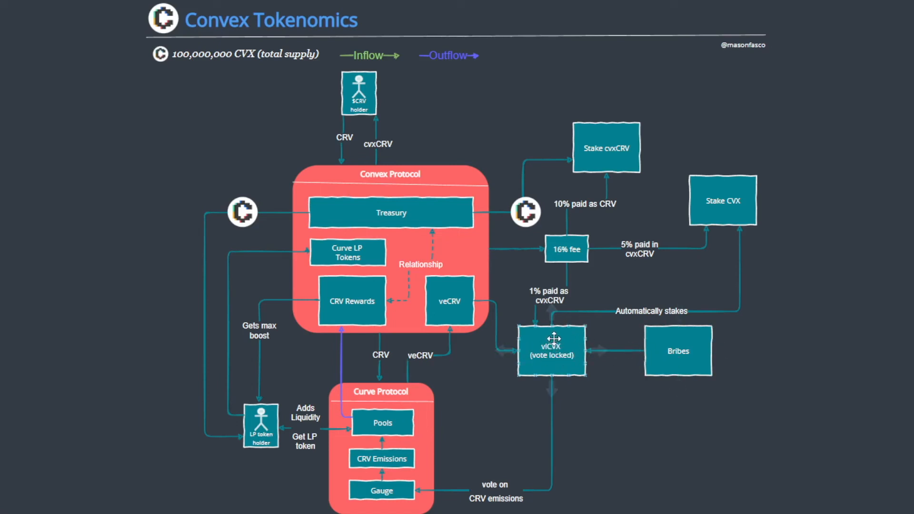
{"action": "mouse_move", "coordinate": [557, 361]}
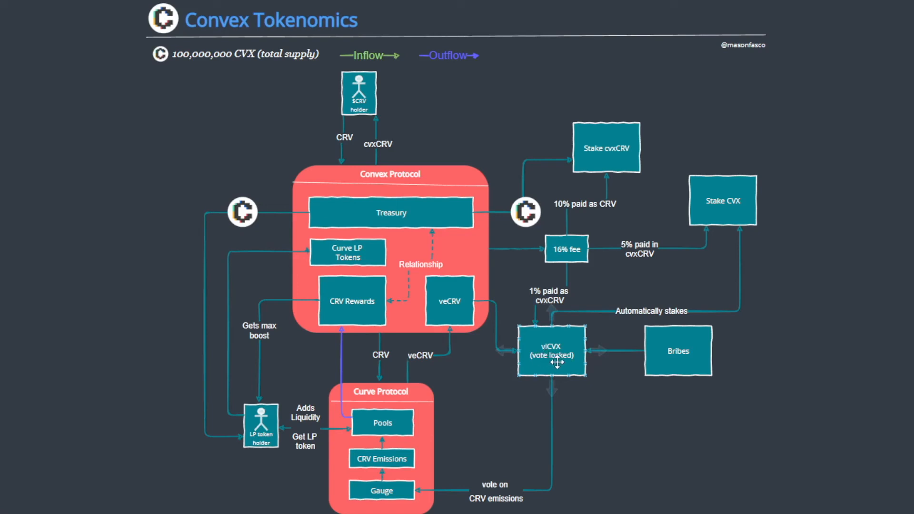
{"action": "mouse_move", "coordinate": [525, 398]}
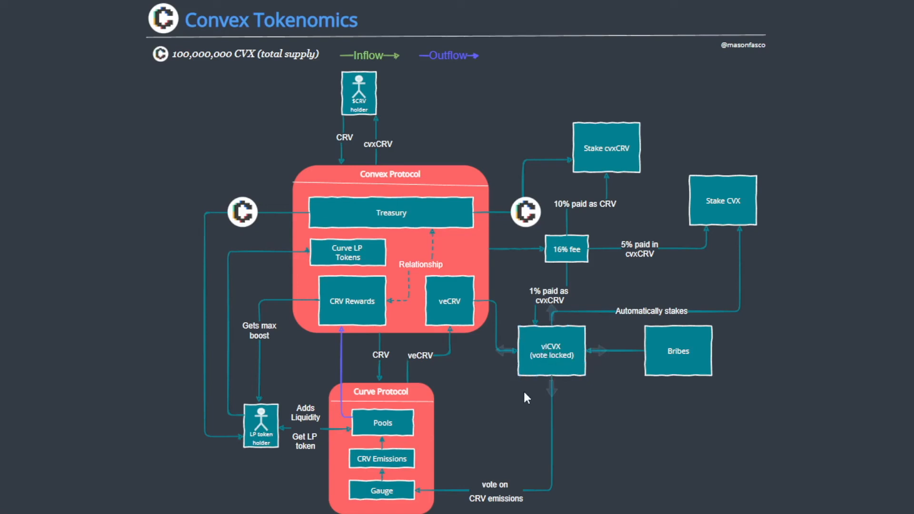
{"action": "mouse_move", "coordinate": [522, 404]}
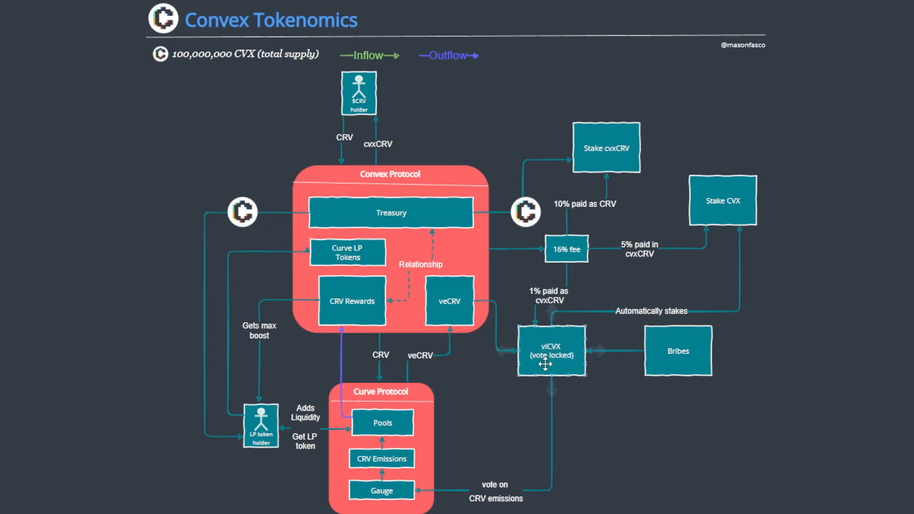
{"action": "mouse_move", "coordinate": [563, 314]}
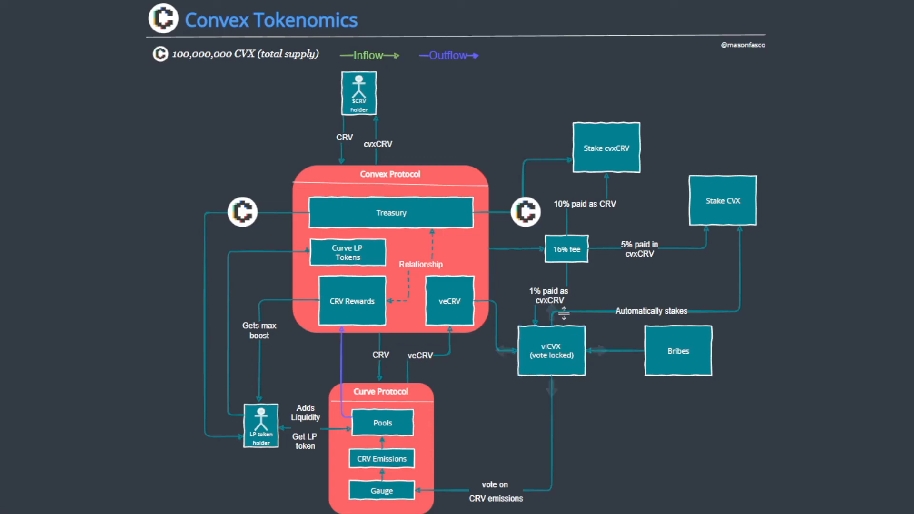
{"action": "mouse_move", "coordinate": [719, 272]}
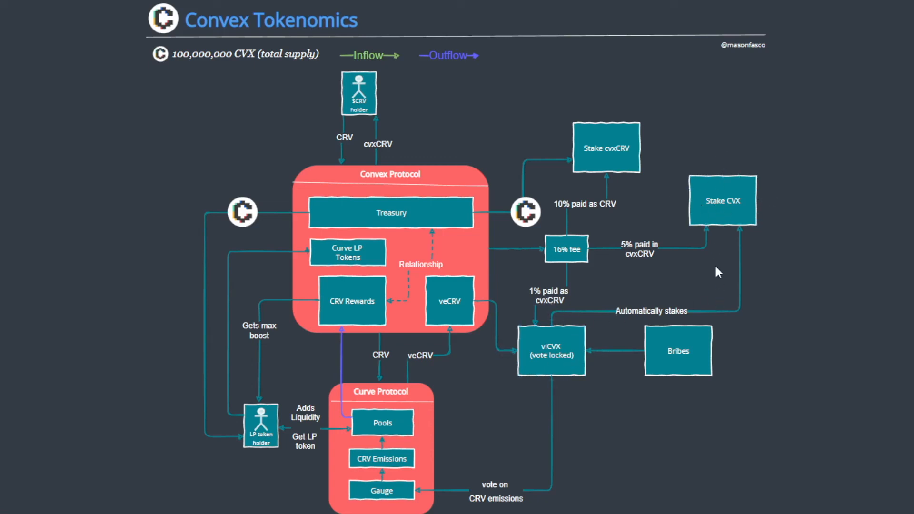
{"action": "mouse_move", "coordinate": [650, 273]}
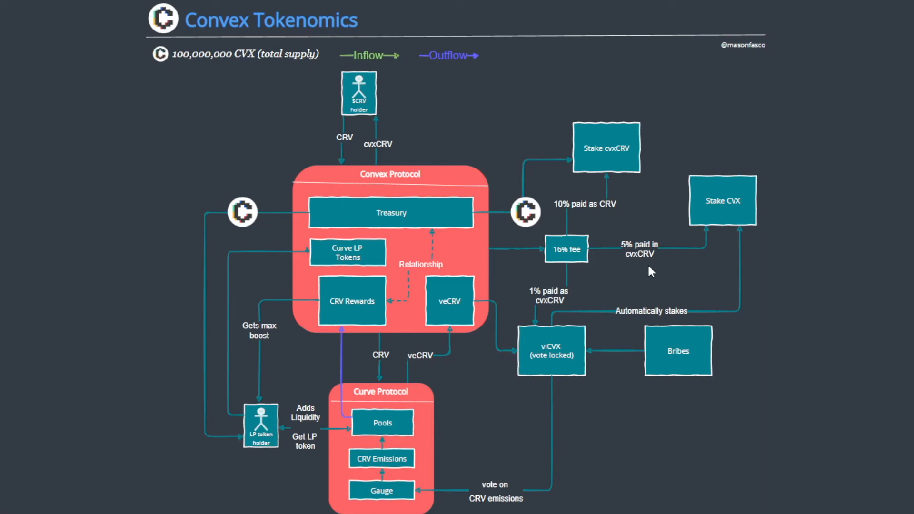
{"action": "mouse_move", "coordinate": [555, 291]}
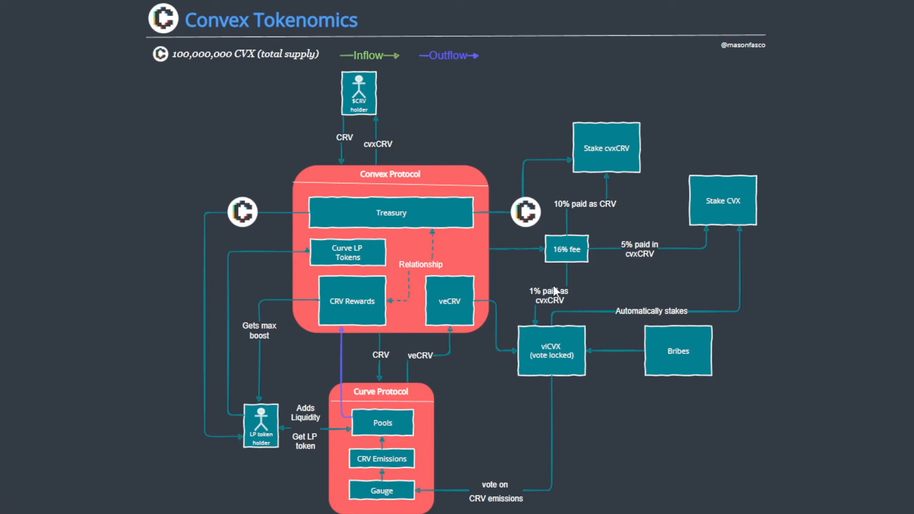
{"action": "mouse_move", "coordinate": [586, 294]}
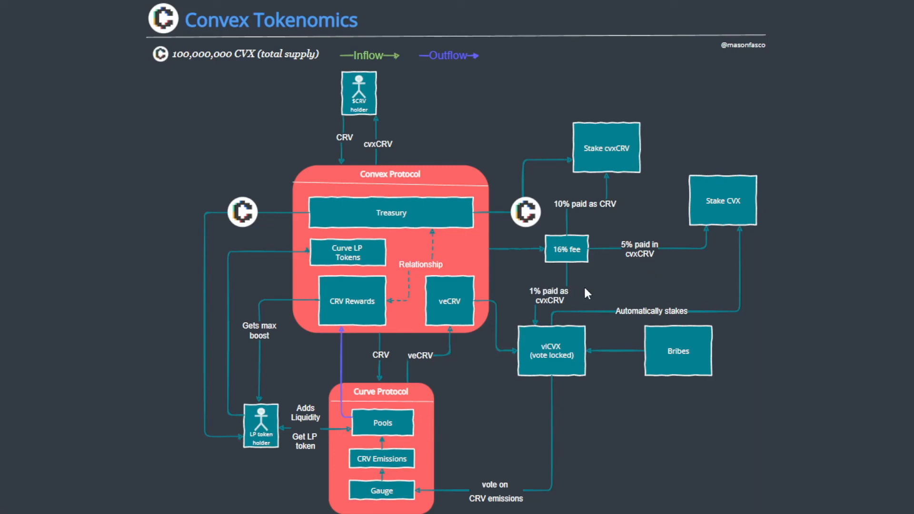
{"action": "mouse_move", "coordinate": [617, 368]}
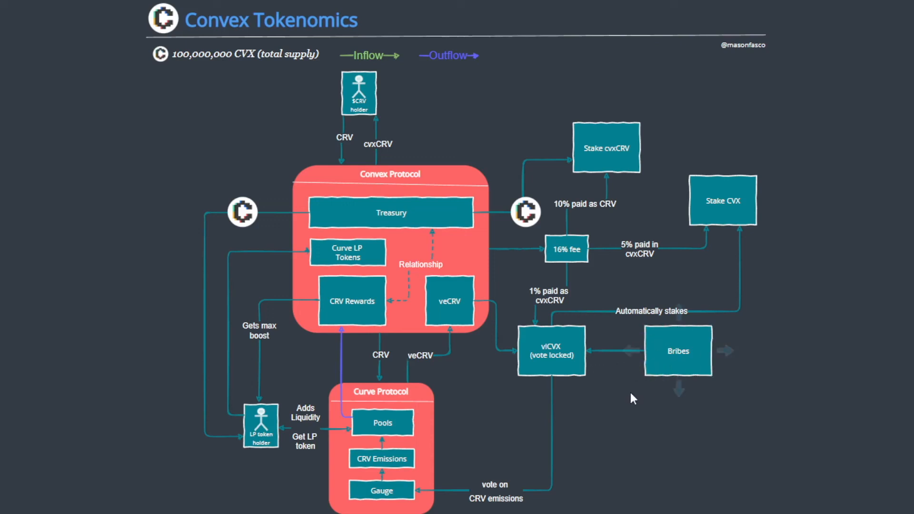
{"action": "mouse_move", "coordinate": [614, 381]}
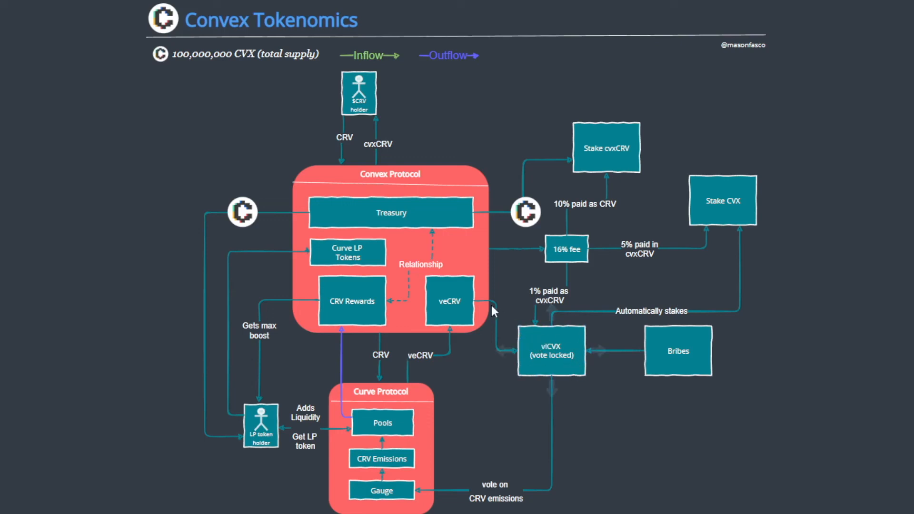
{"action": "left_click", "coordinate": [381, 391]}
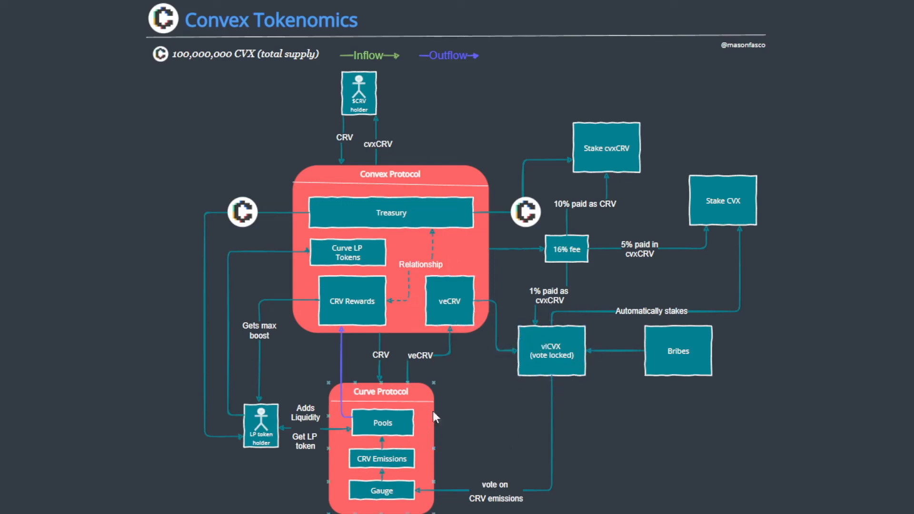
{"action": "mouse_move", "coordinate": [481, 415]}
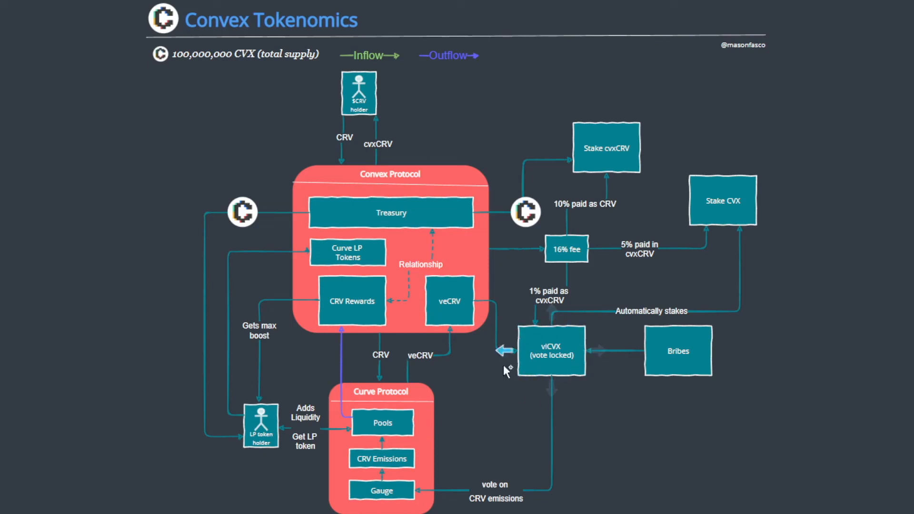
{"action": "mouse_move", "coordinate": [576, 407]}
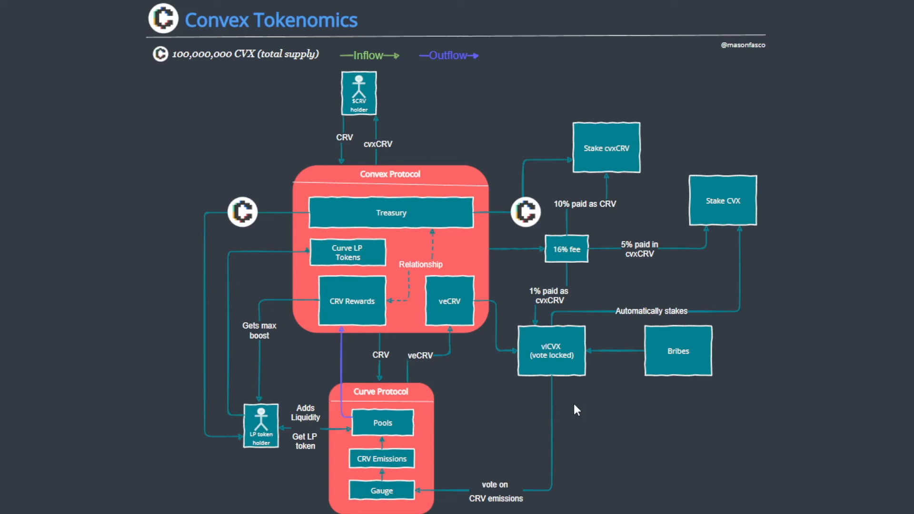
{"action": "mouse_move", "coordinate": [826, 412]}
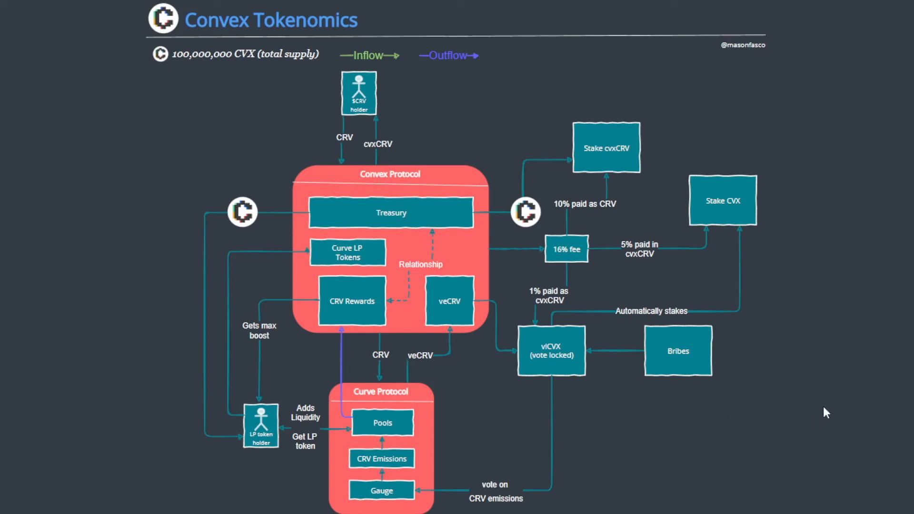